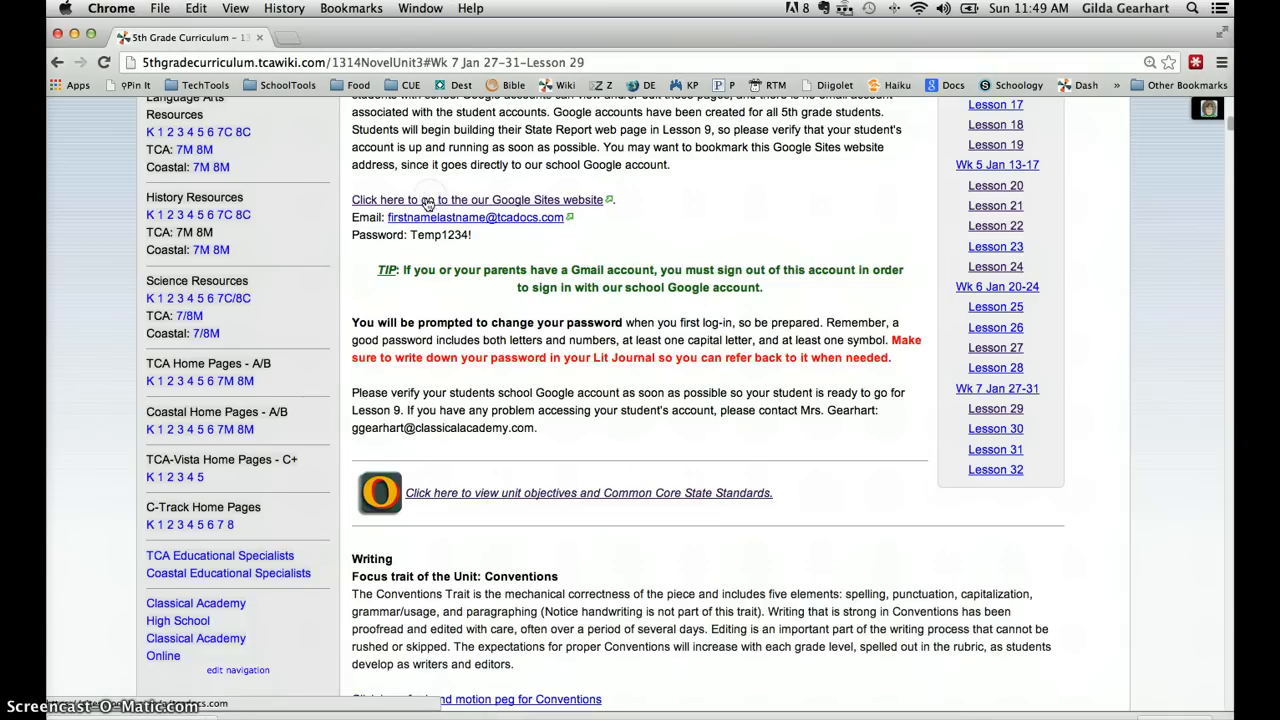
Step: Follow the curriculum page link to the school's Google Sites list
{"action": "left_click", "coordinate": [477, 199]}
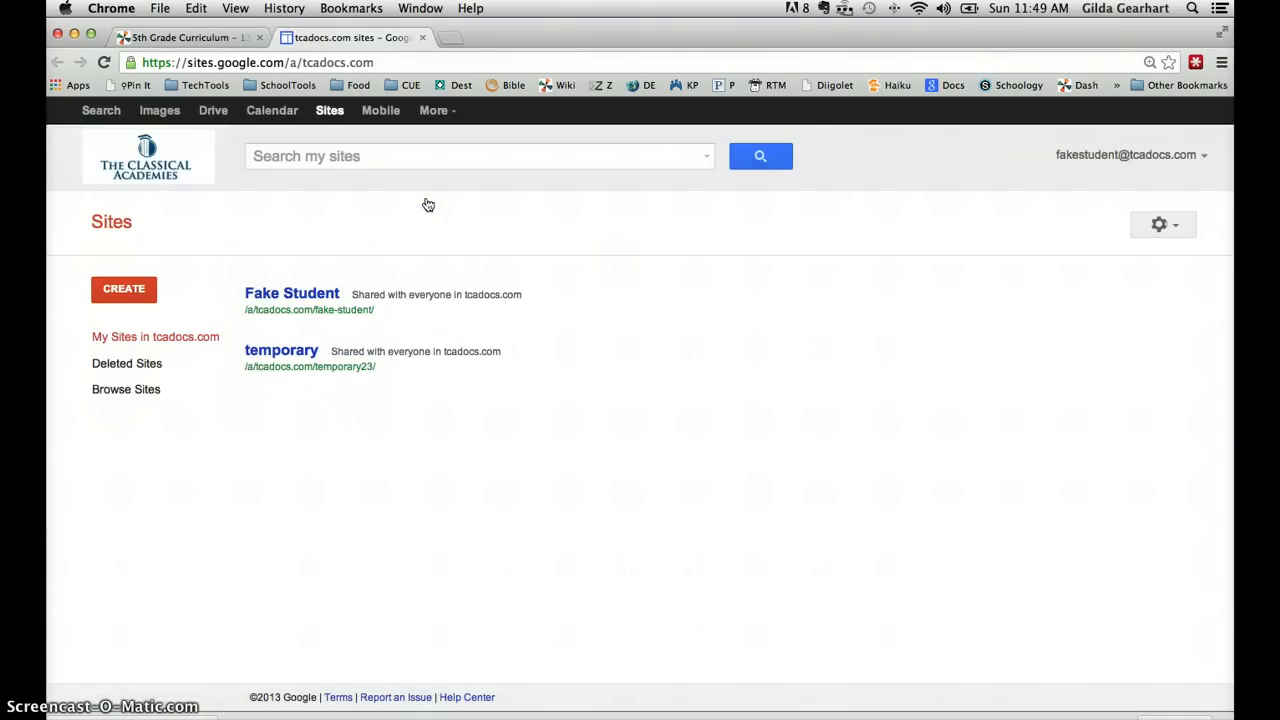
{"action": "mouse_move", "coordinate": [412, 311]}
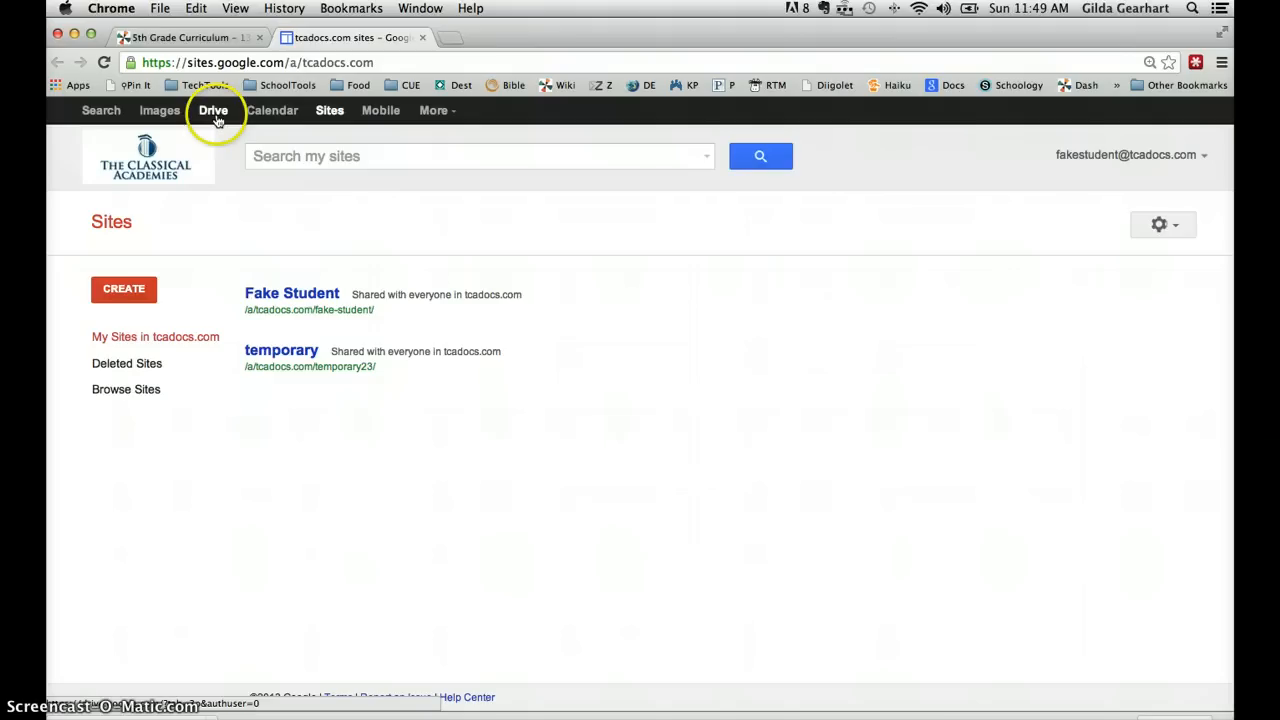
{"action": "mouse_move", "coordinate": [213, 110]}
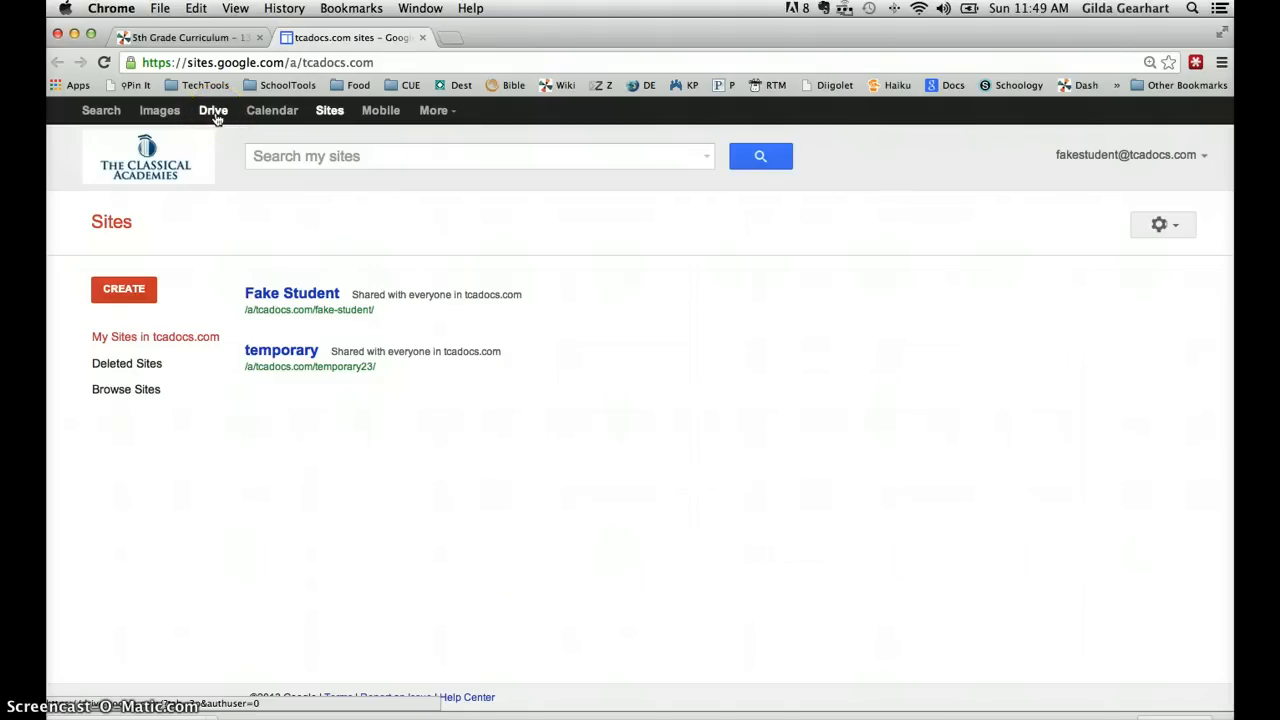
Step: Create a new blank Google document from Google Drive
{"action": "left_click", "coordinate": [213, 110]}
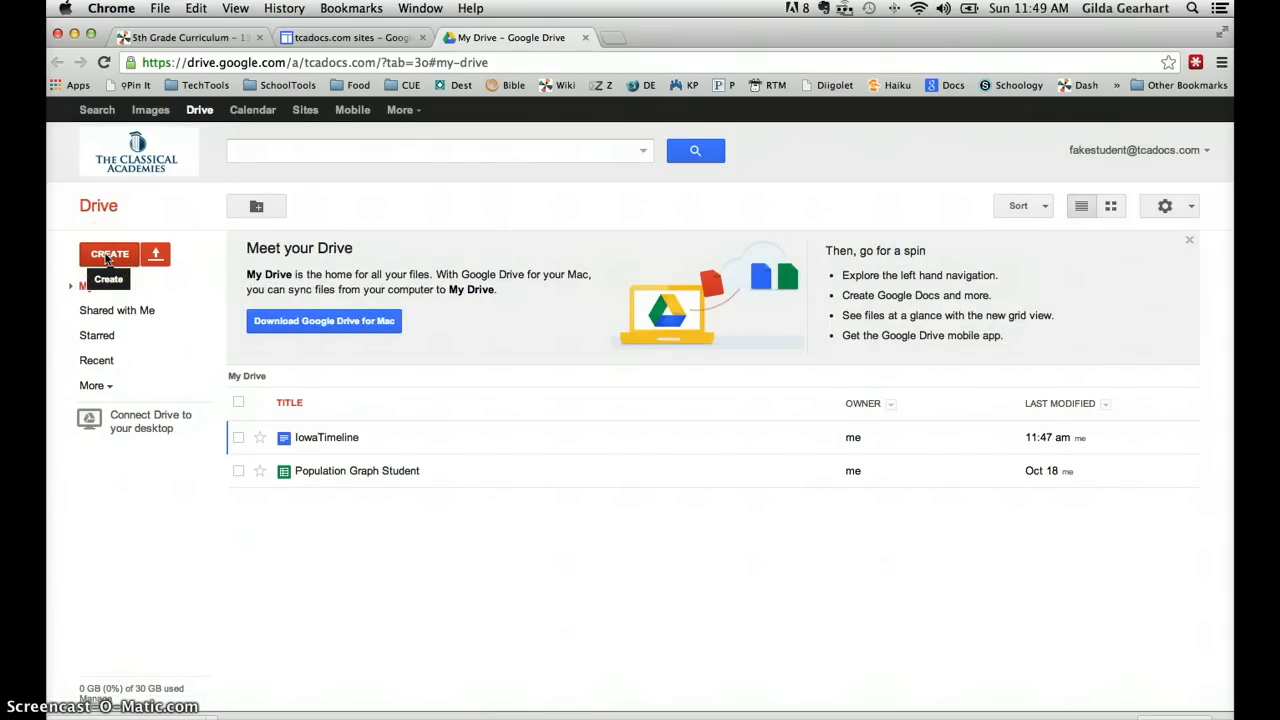
{"action": "left_click", "coordinate": [109, 253]}
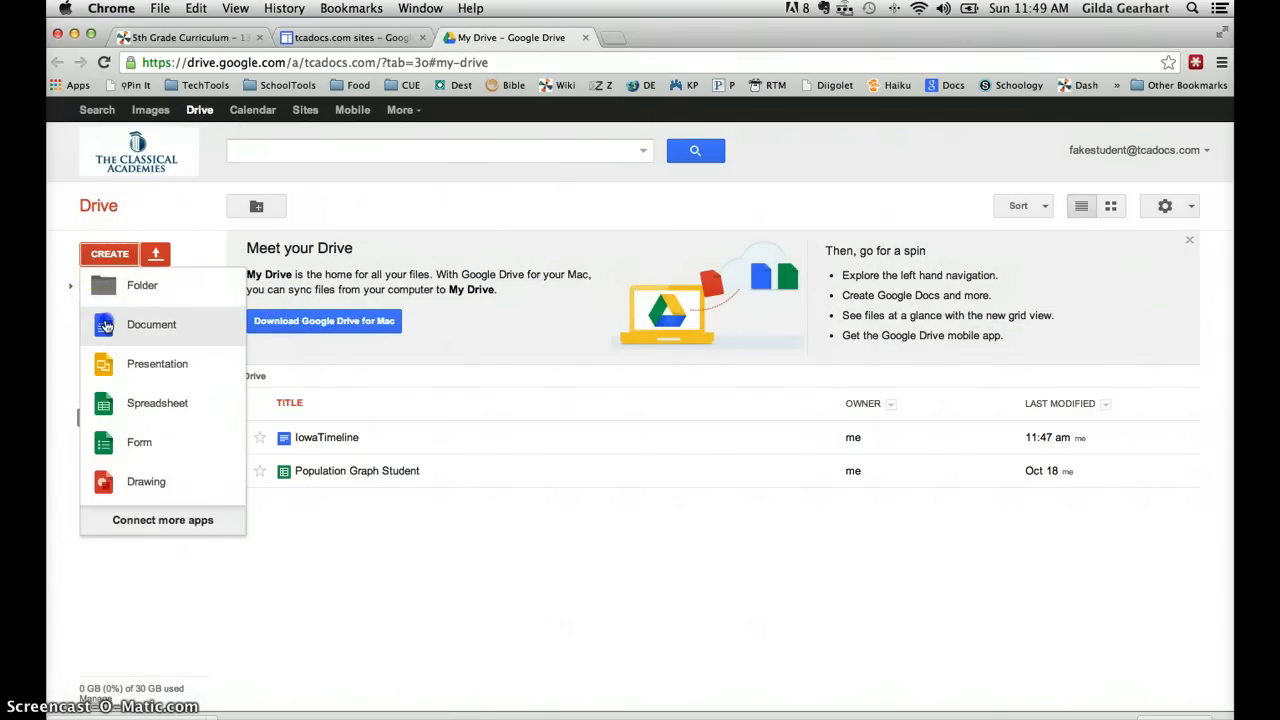
{"action": "left_click", "coordinate": [151, 324]}
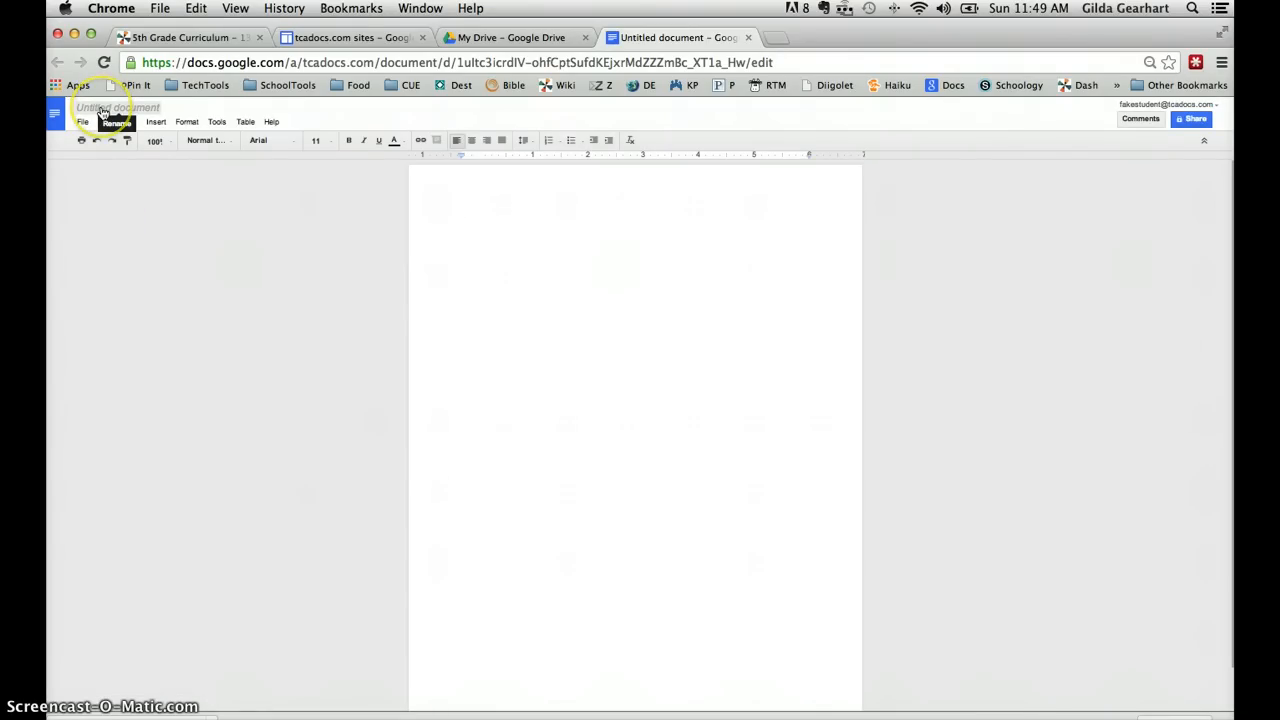
Step: Rename the untitled document to 'Iowa Timeline Student'
{"action": "left_click", "coordinate": [118, 107]}
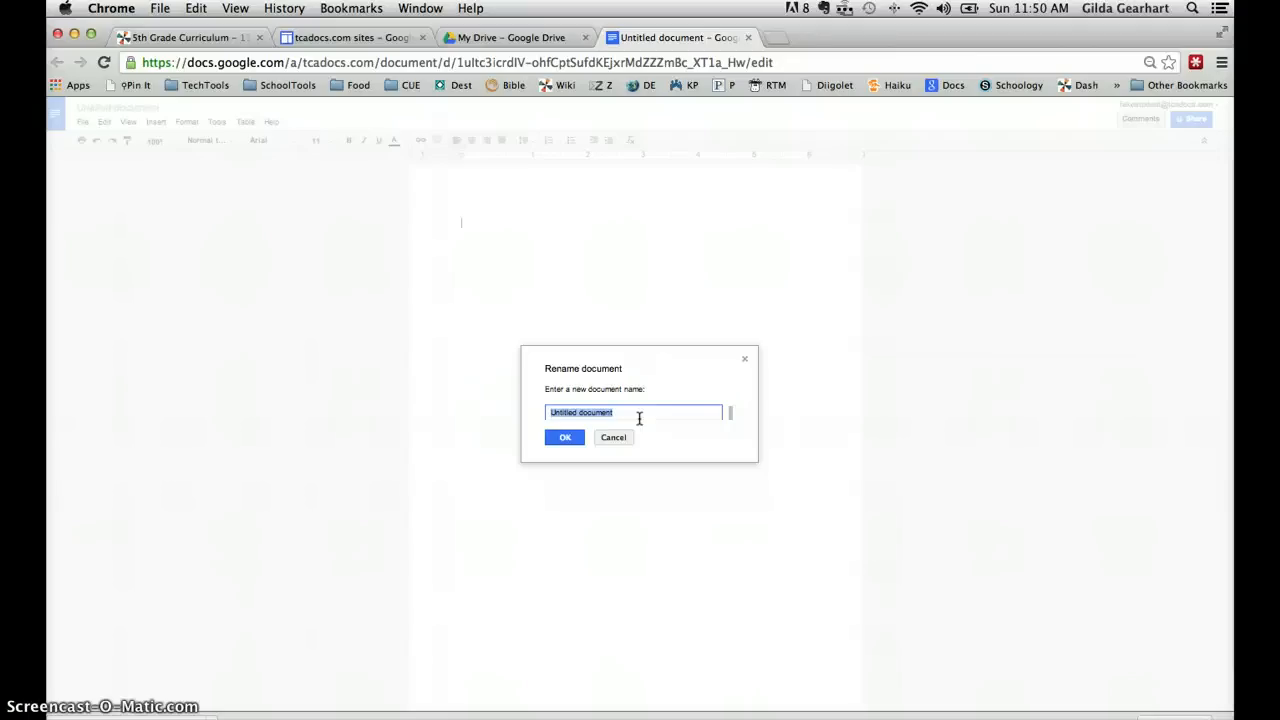
{"action": "type", "text": "Iowa Timeline Student"}
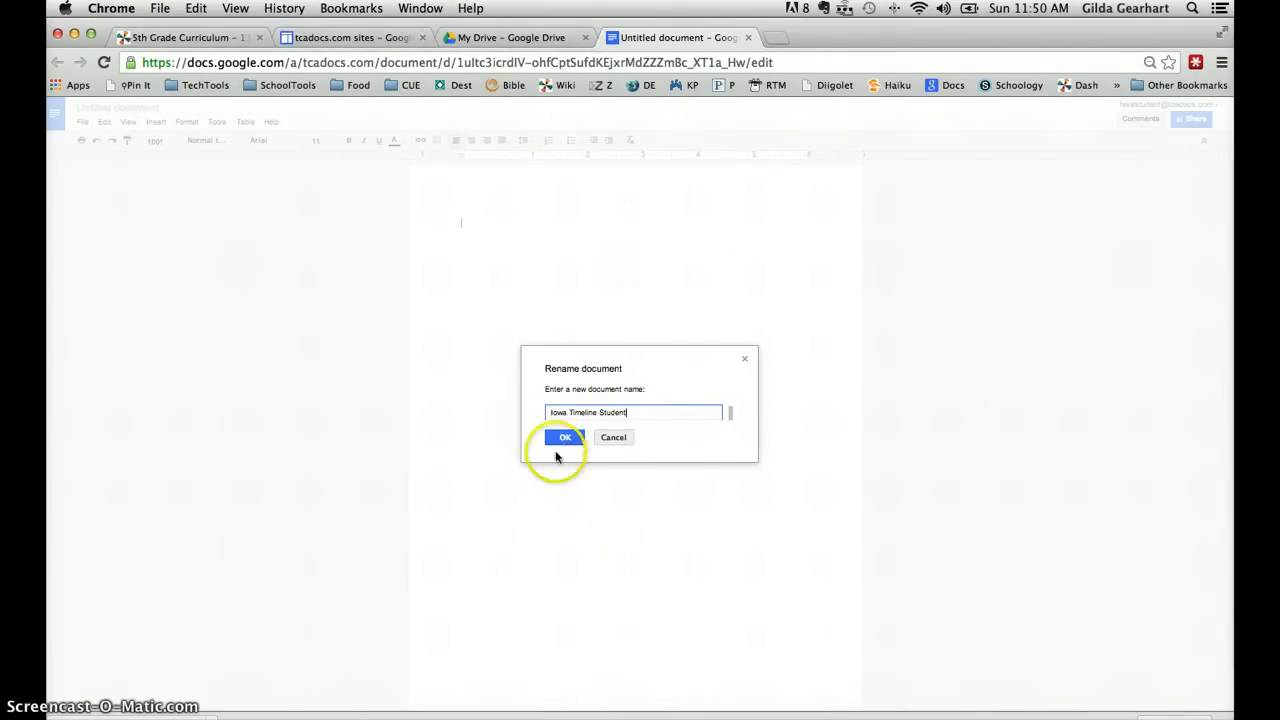
{"action": "left_click", "coordinate": [565, 437]}
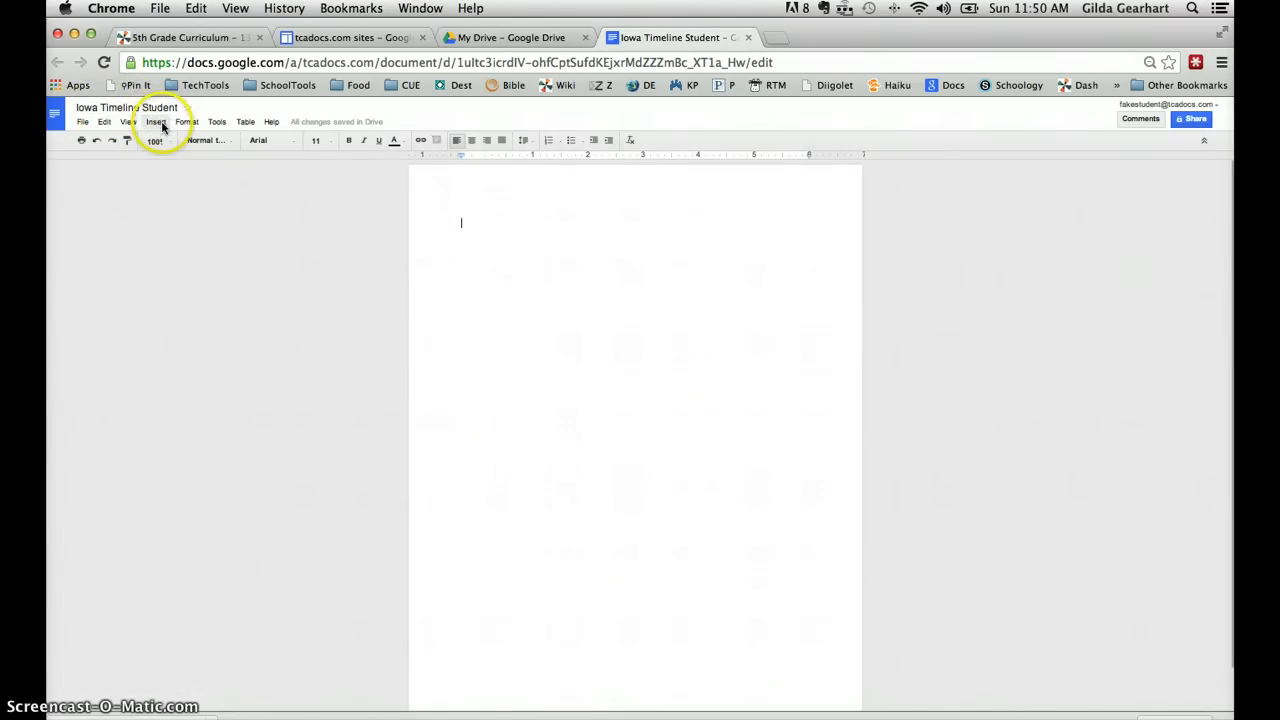
Step: Insert a 3 x 12 table into the document
{"action": "left_click", "coordinate": [155, 121]}
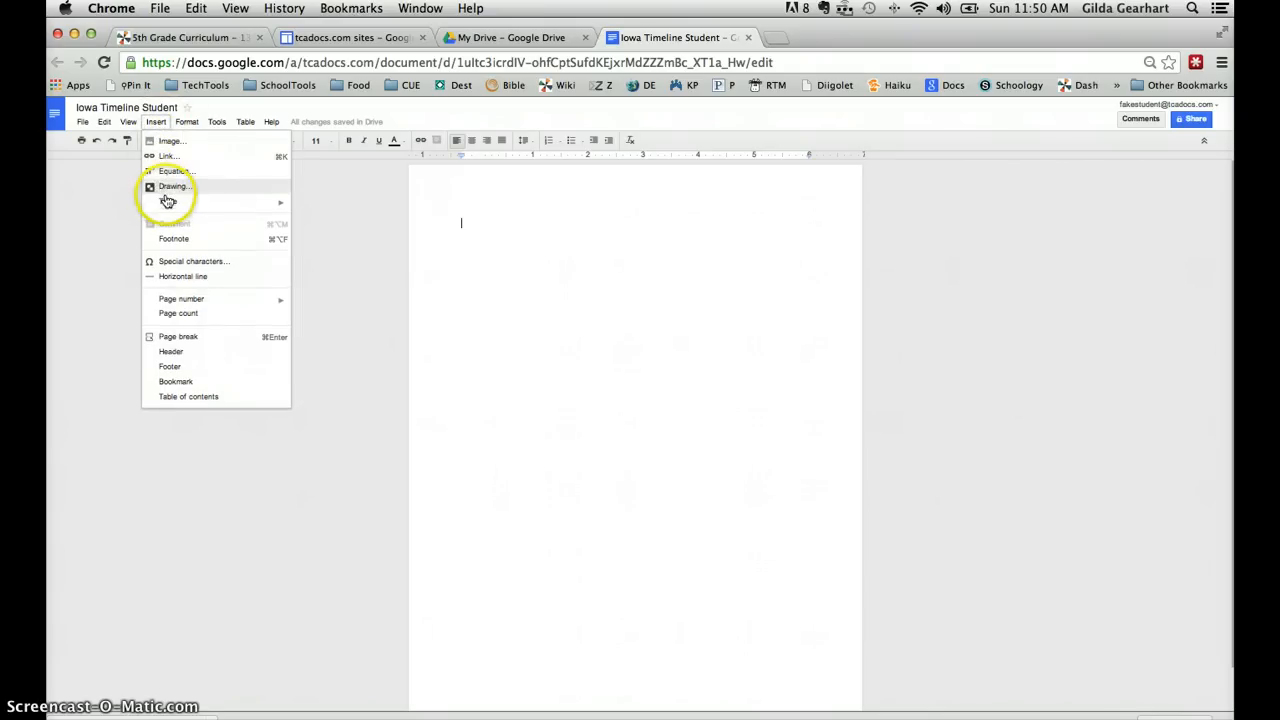
{"action": "mouse_move", "coordinate": [175, 202]}
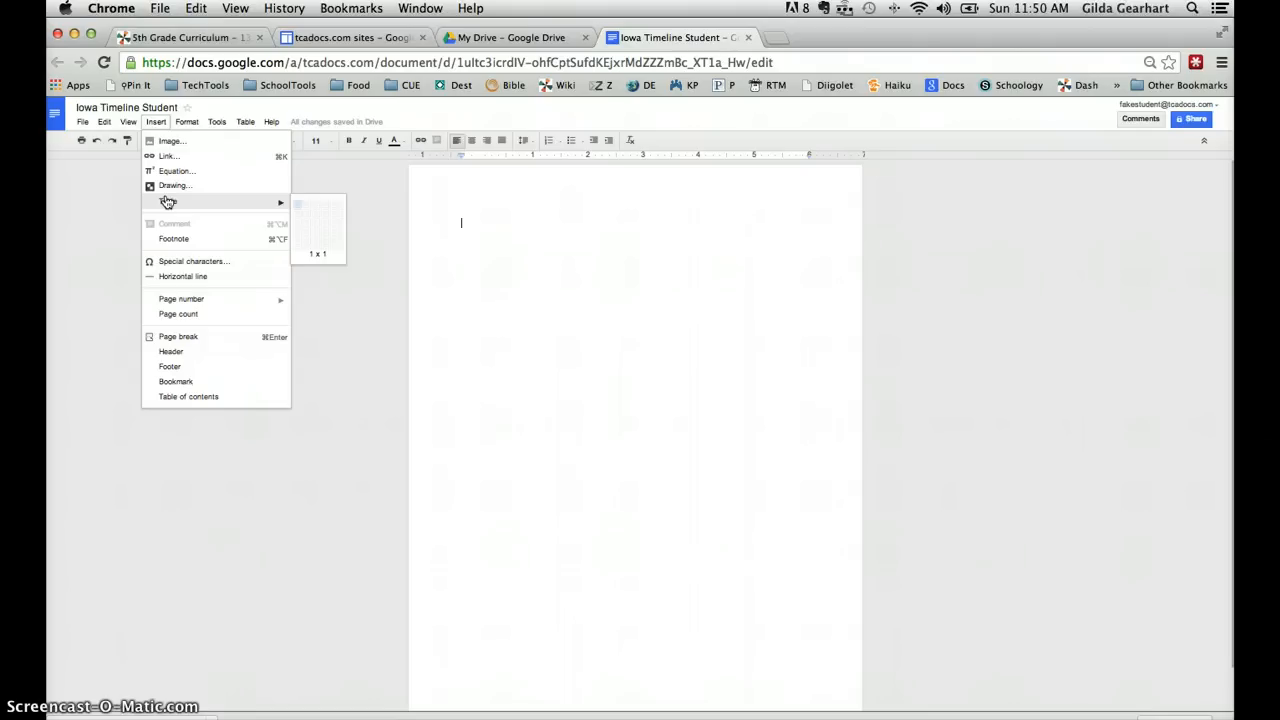
{"action": "mouse_move", "coordinate": [315, 205]}
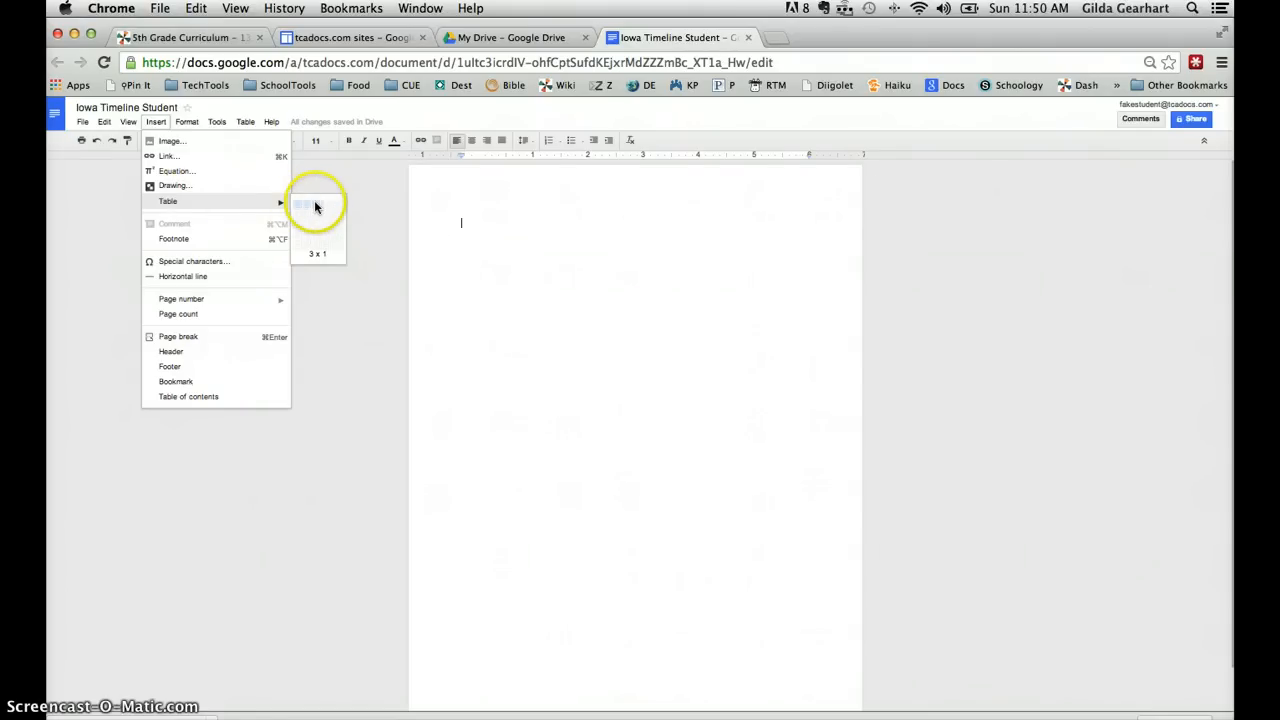
{"action": "mouse_move", "coordinate": [315, 300]}
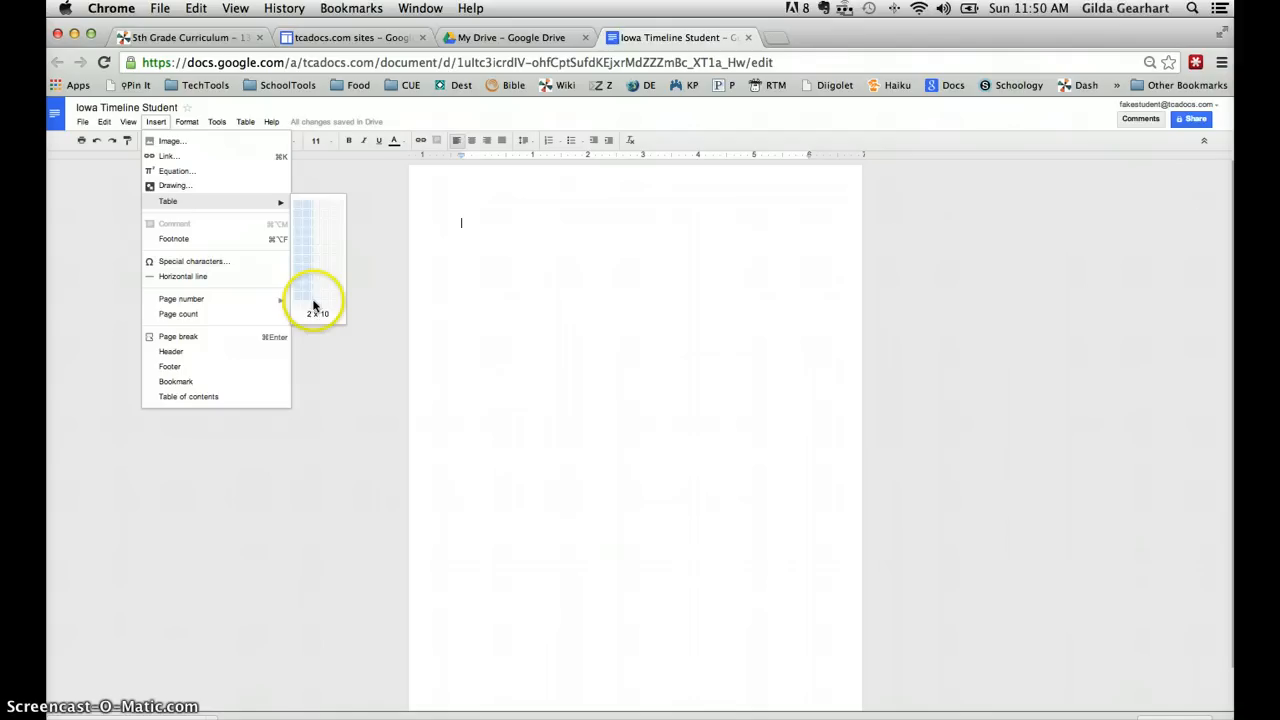
{"action": "mouse_move", "coordinate": [318, 320]}
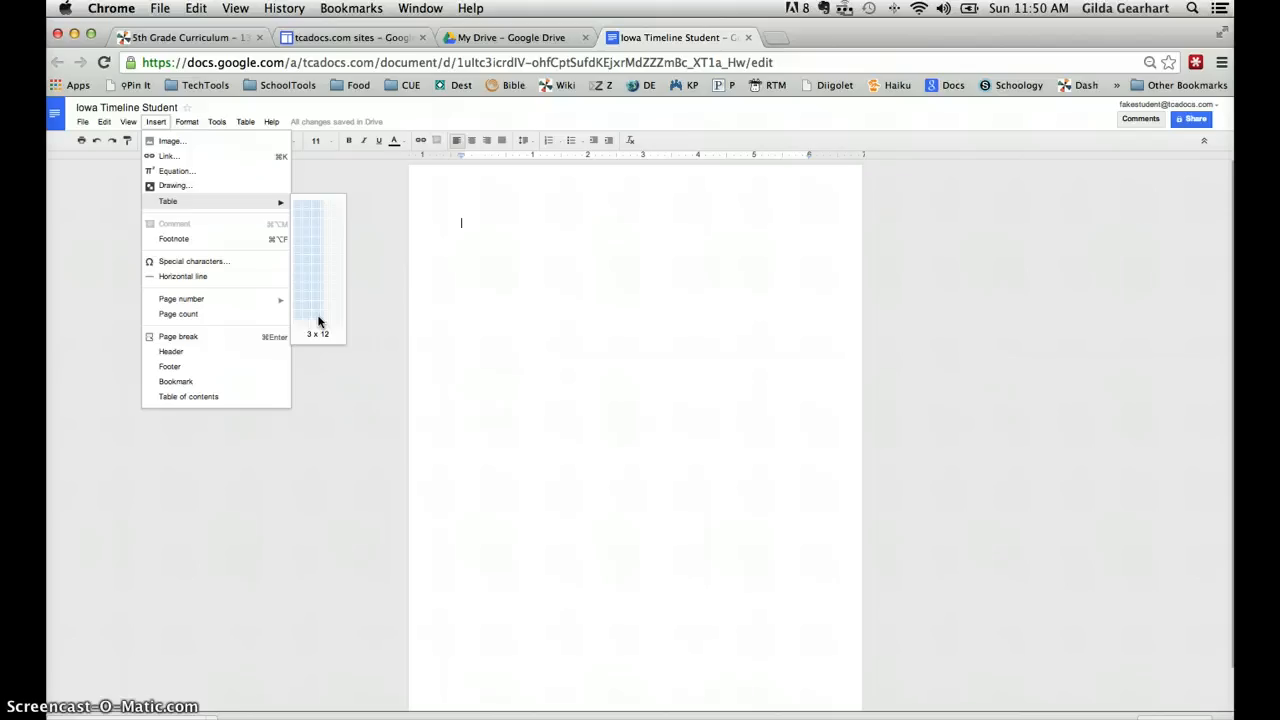
{"action": "left_click", "coordinate": [318, 318]}
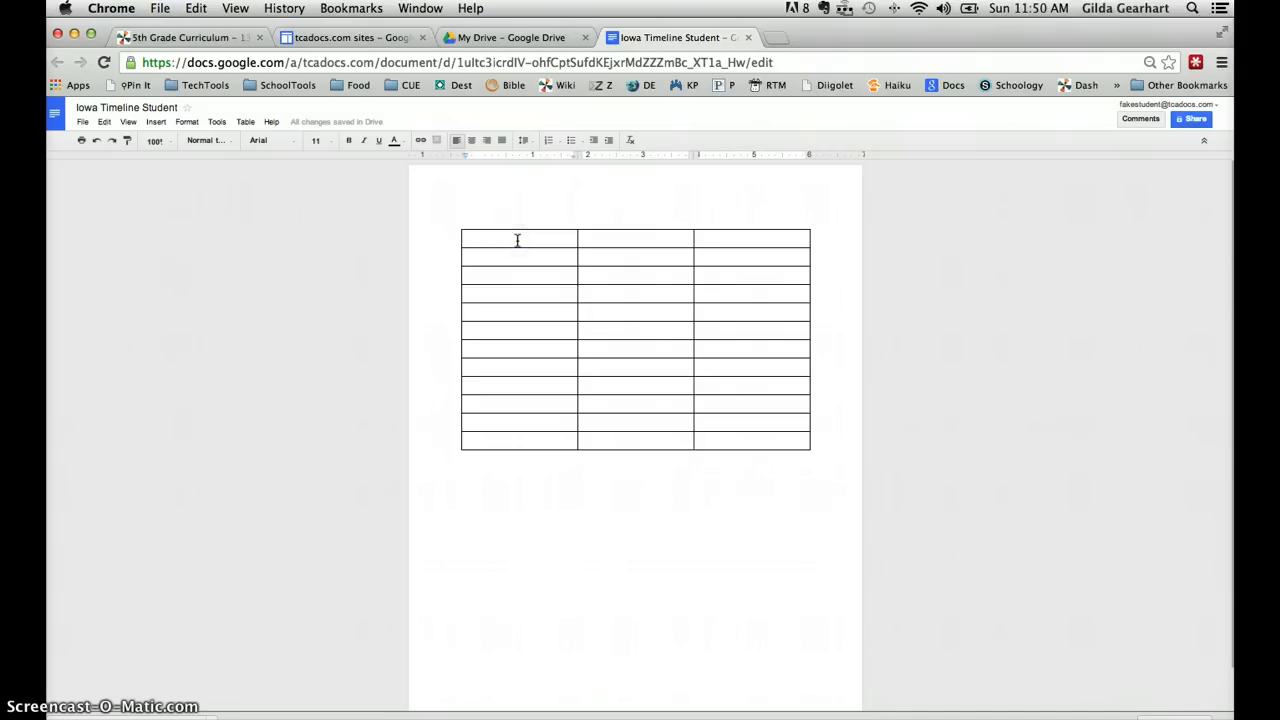
Step: Type the headings United States, Year and Iowa into the header row
{"action": "type", "text": "United States"}
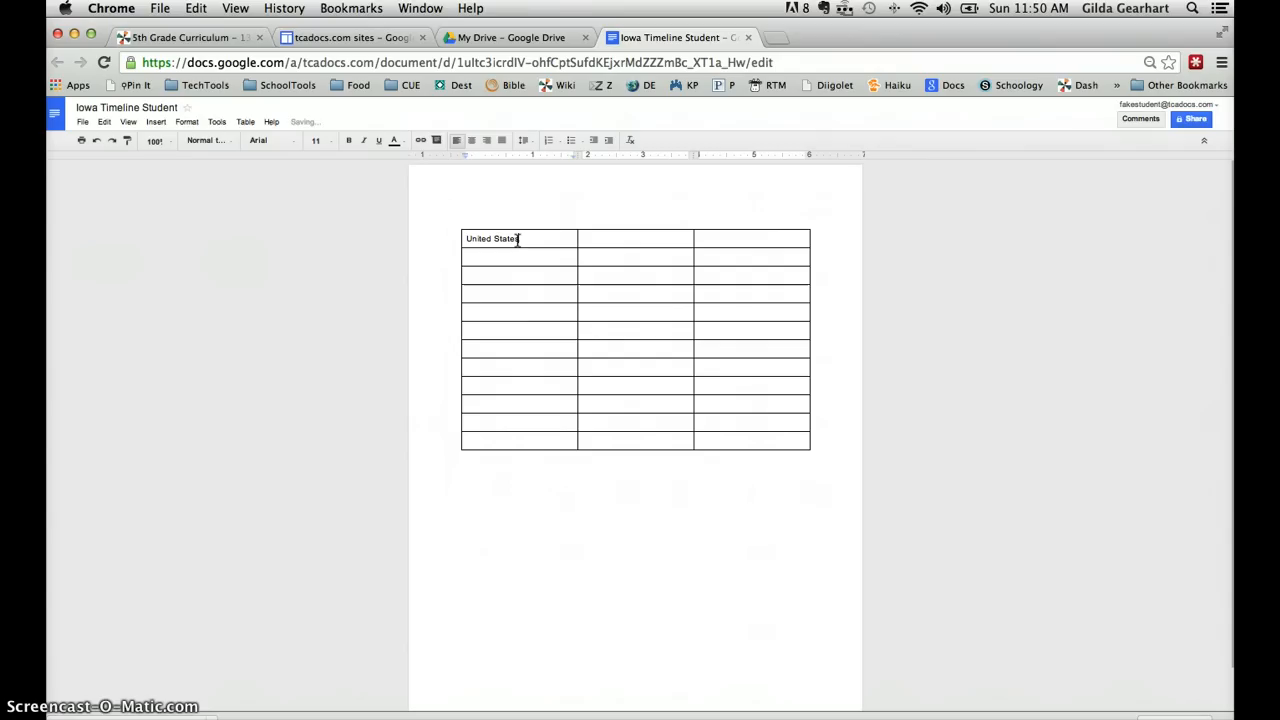
{"action": "type", "text": "Year"}
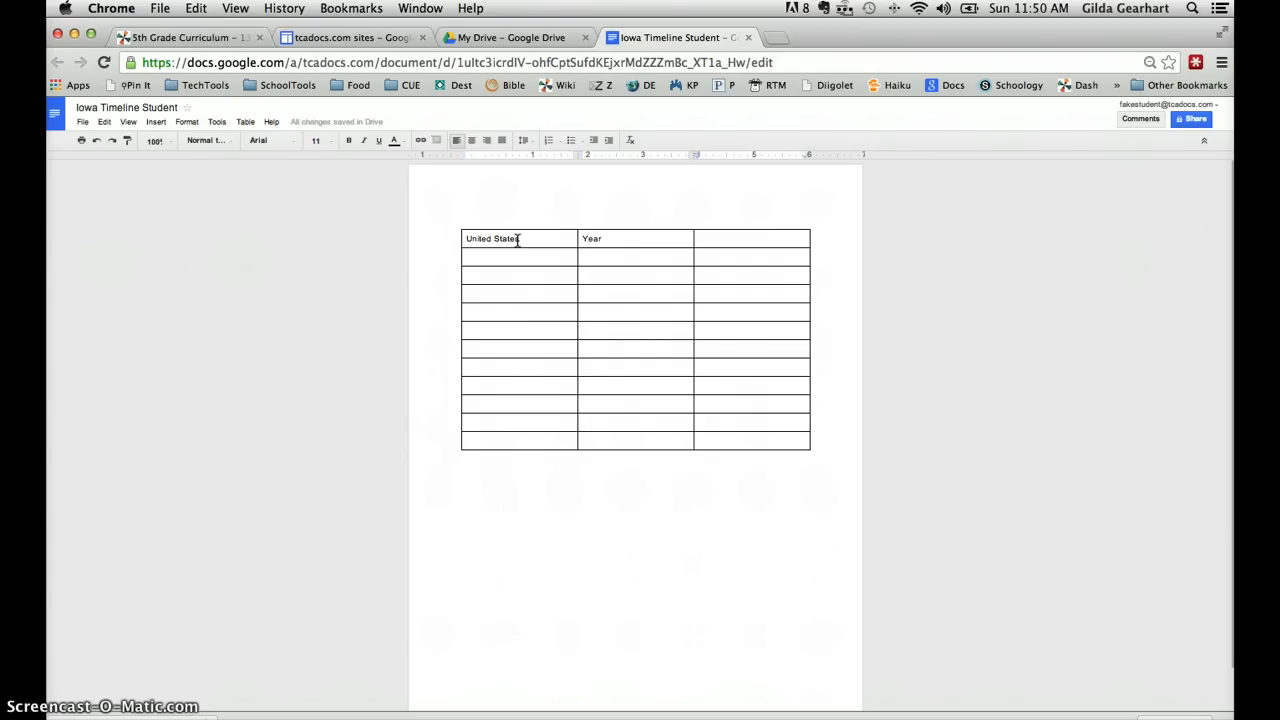
{"action": "type", "text": "Iowa"}
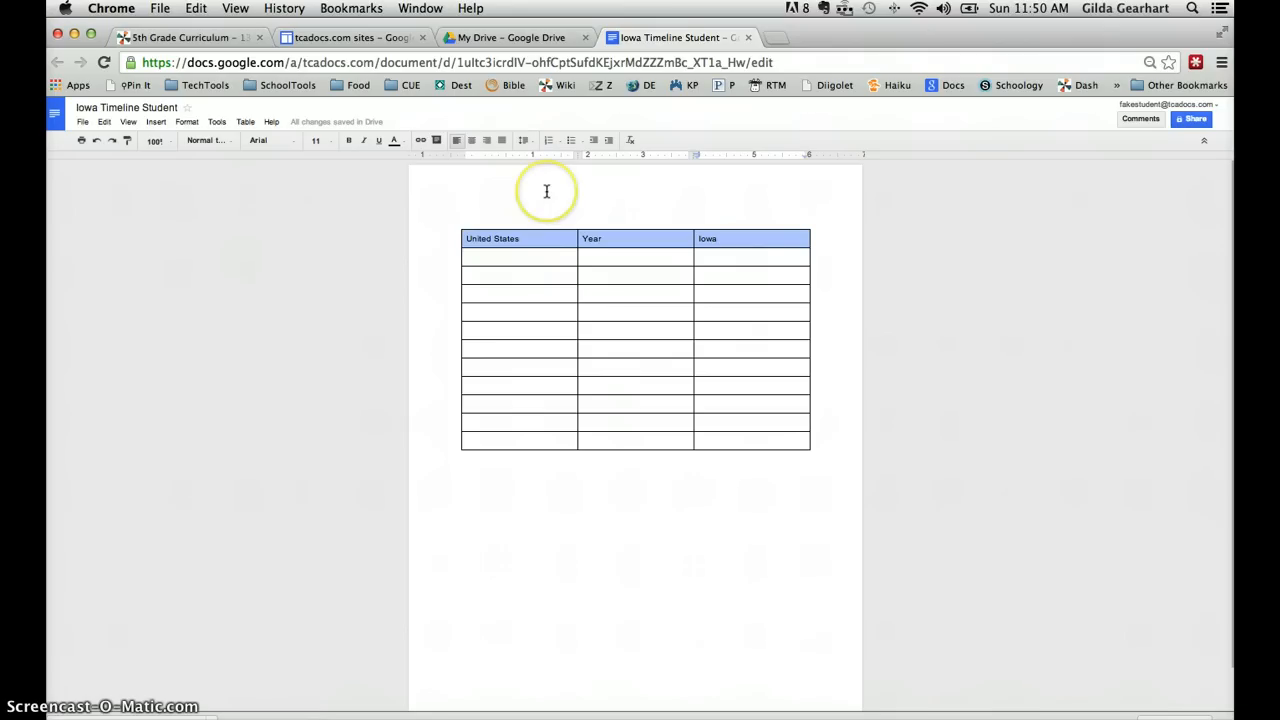
{"action": "mouse_move", "coordinate": [471, 140]}
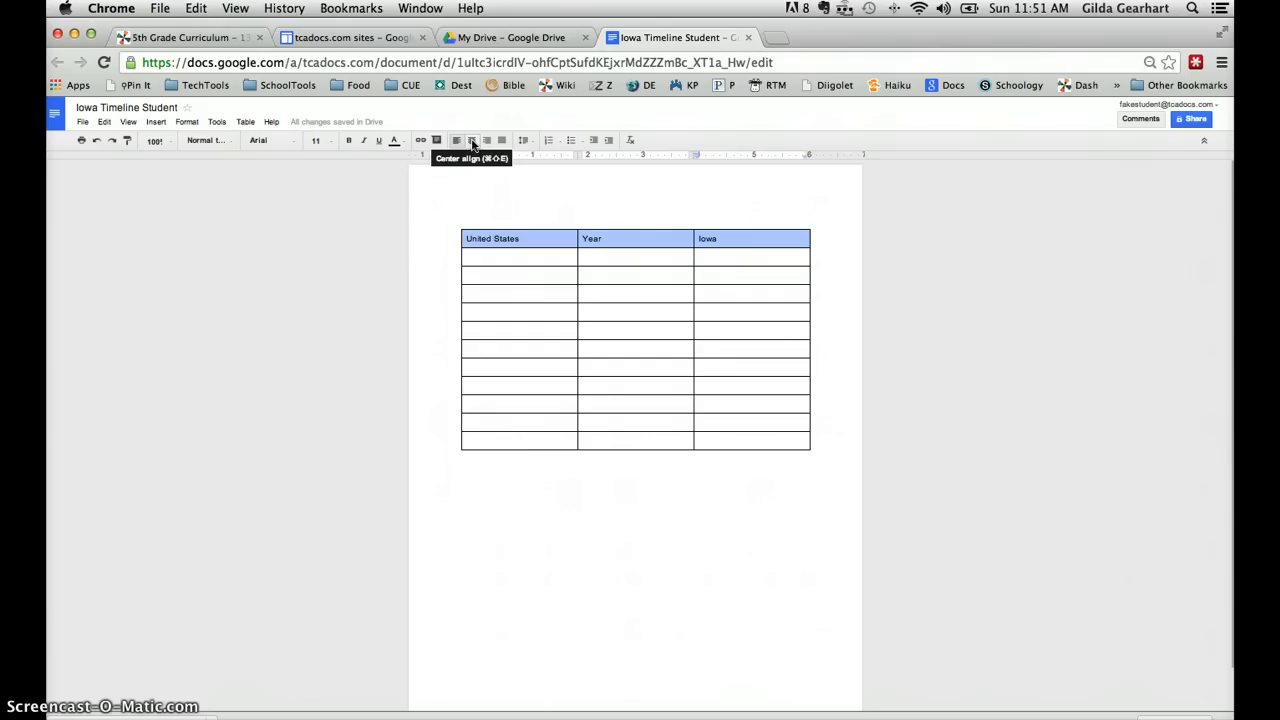
Step: Center the headings, narrow the Year column, and return to the Drive file list
{"action": "left_click", "coordinate": [472, 140]}
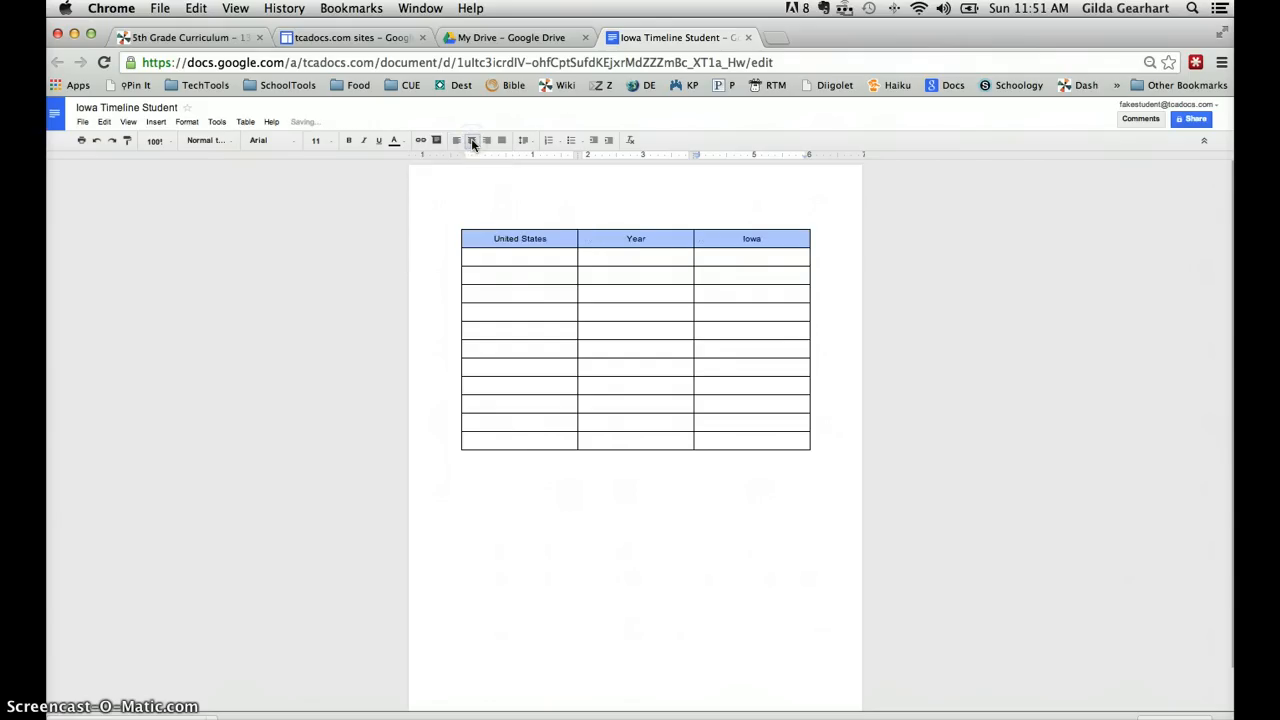
{"action": "left_click", "coordinate": [551, 261]}
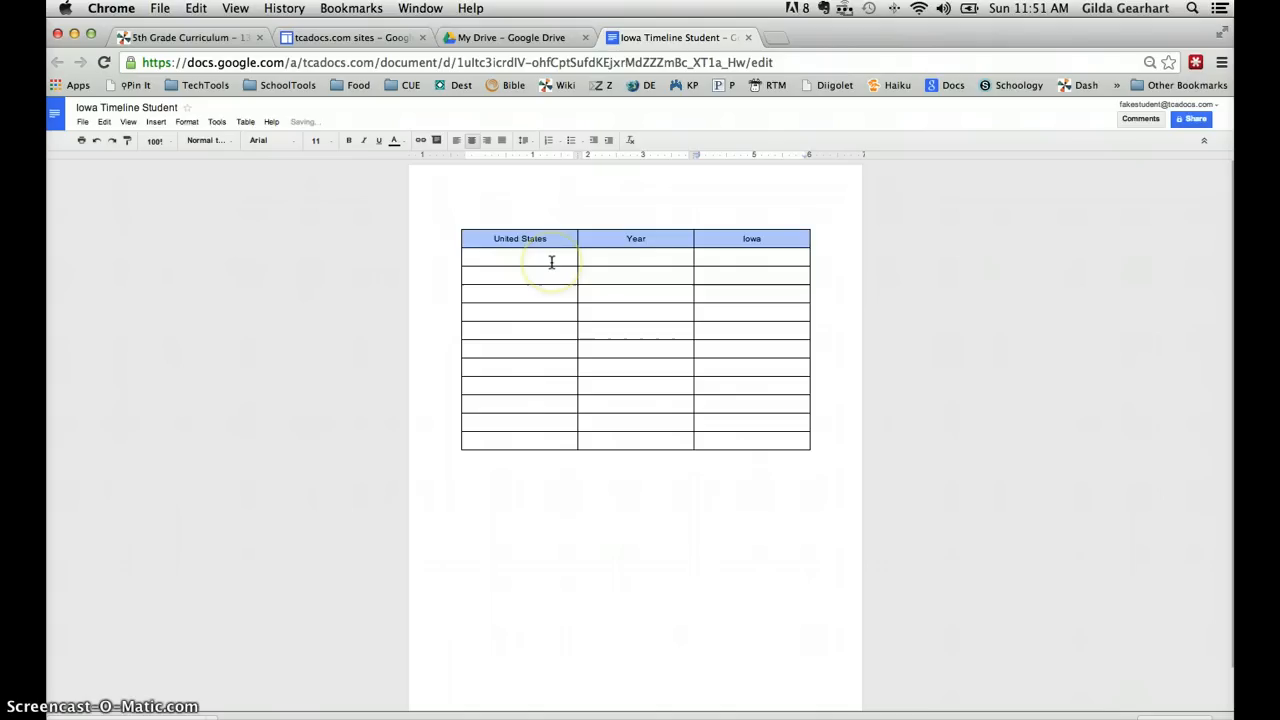
{"action": "left_click", "coordinate": [518, 257]}
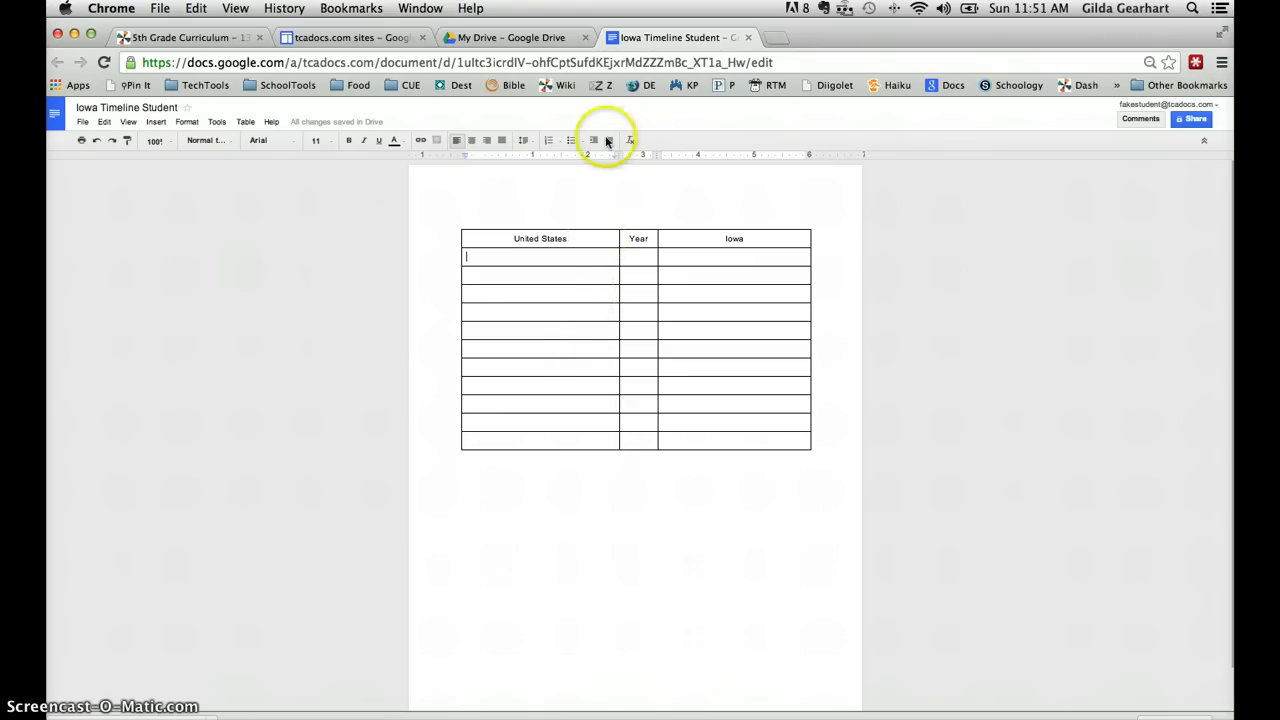
{"action": "left_click", "coordinate": [513, 37]}
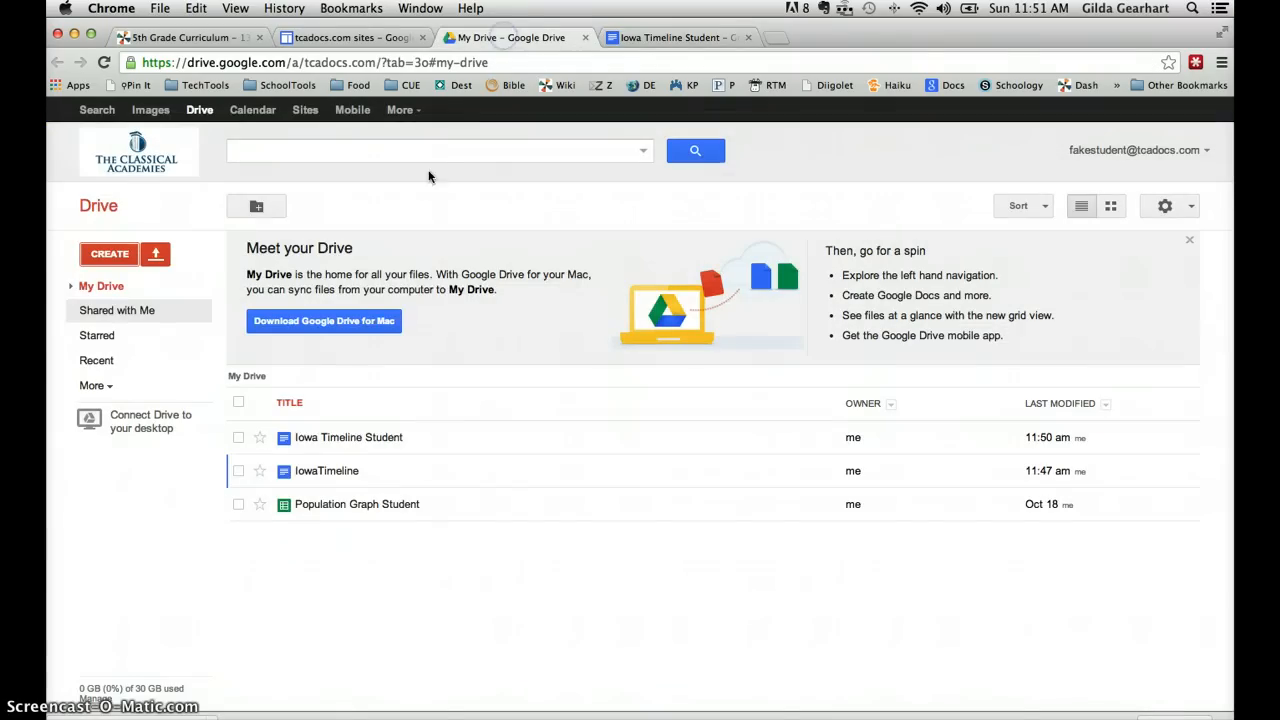
Step: Open the IowaTimeline document and select its whole timeline table
{"action": "double_click", "coordinate": [326, 470]}
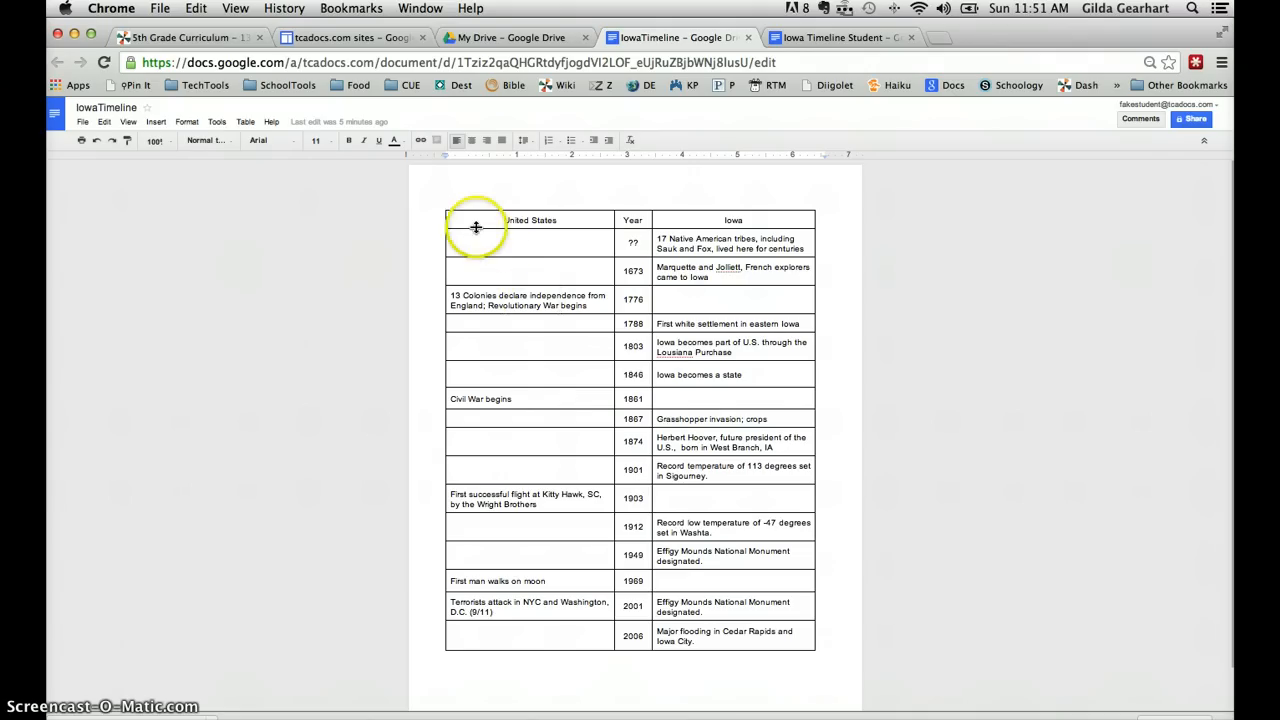
{"action": "left_click_drag", "start_coordinate": [477, 225], "coordinate": [655, 535]}
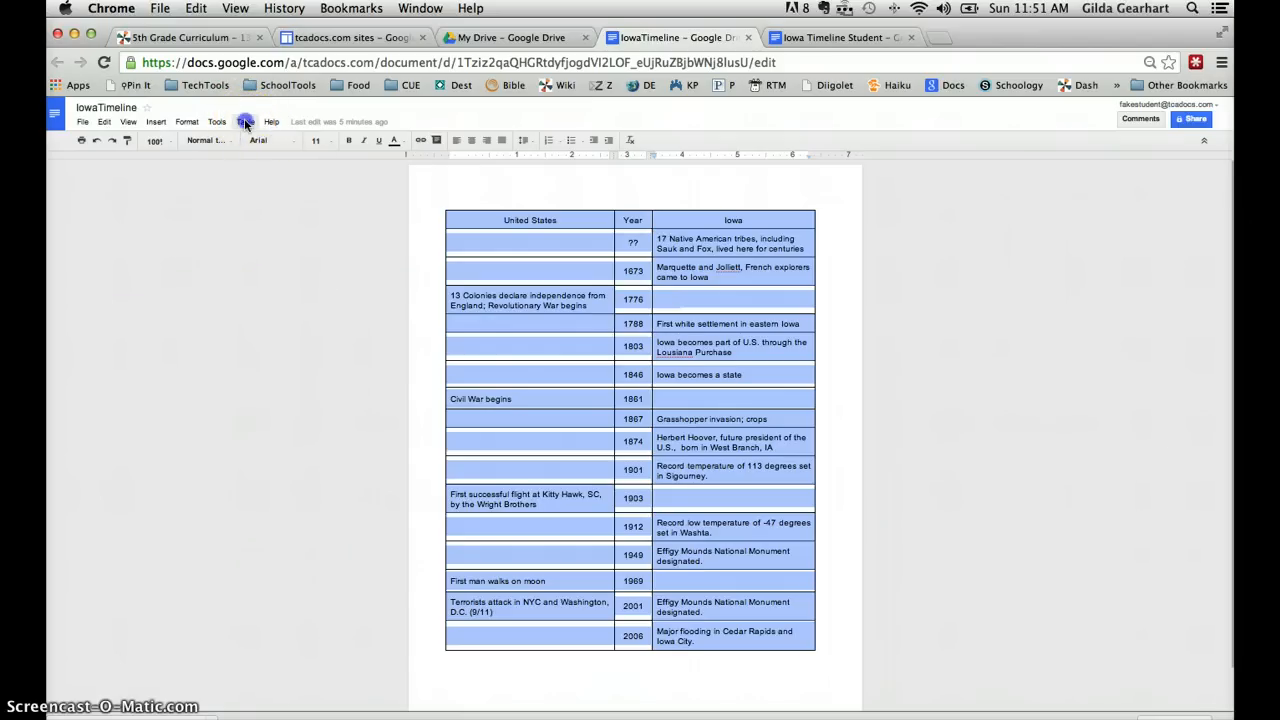
Step: Set the table's cell background to light orange in Table properties
{"action": "left_click", "coordinate": [245, 121]}
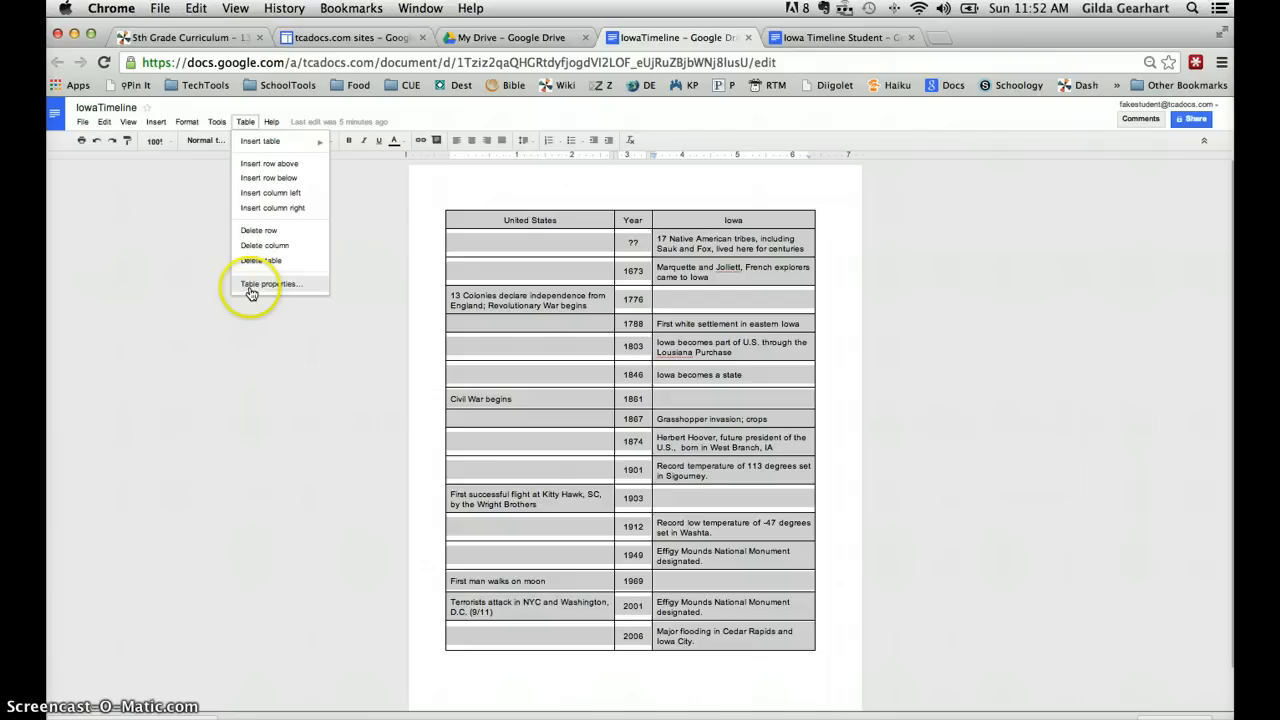
{"action": "left_click", "coordinate": [270, 284]}
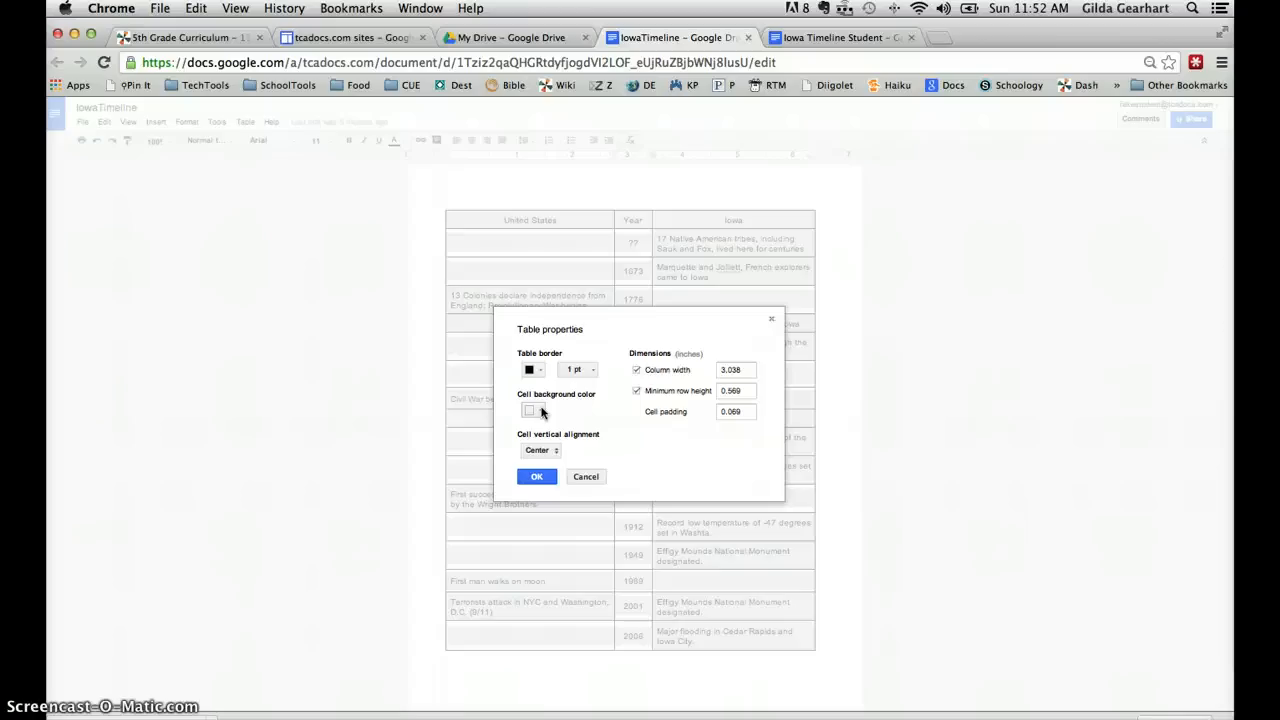
{"action": "left_click", "coordinate": [529, 411]}
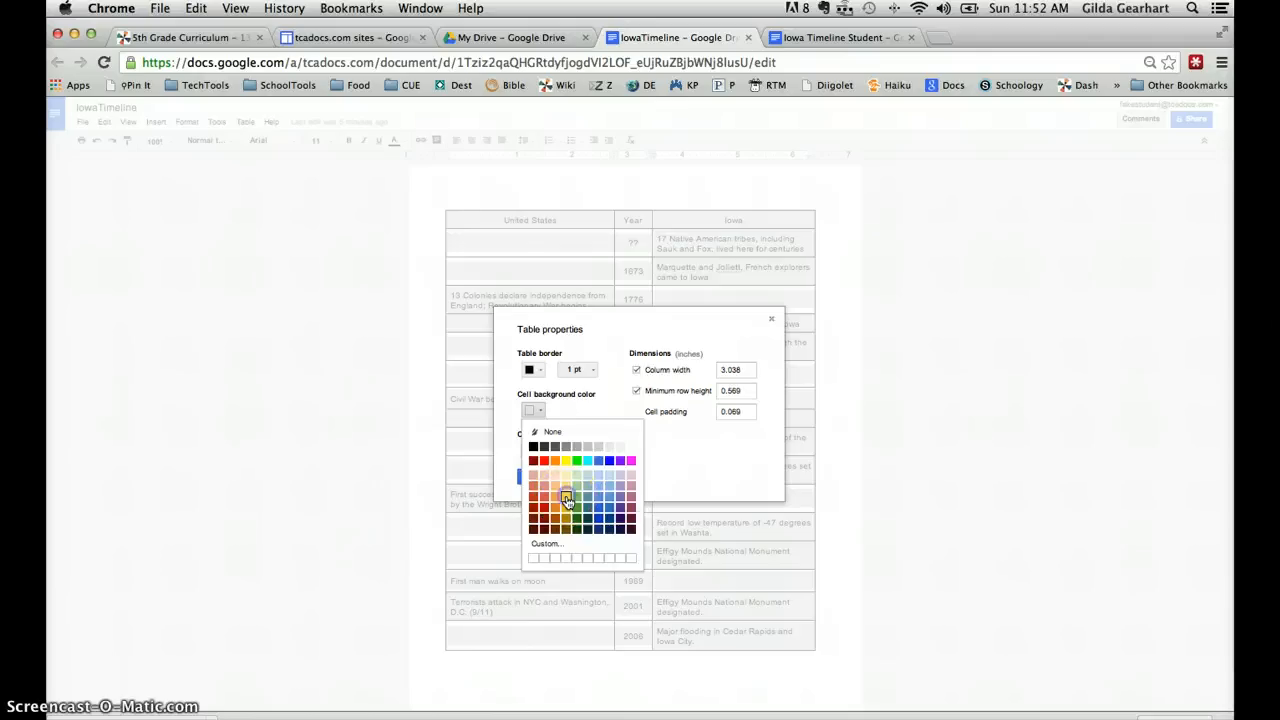
{"action": "left_click", "coordinate": [566, 497]}
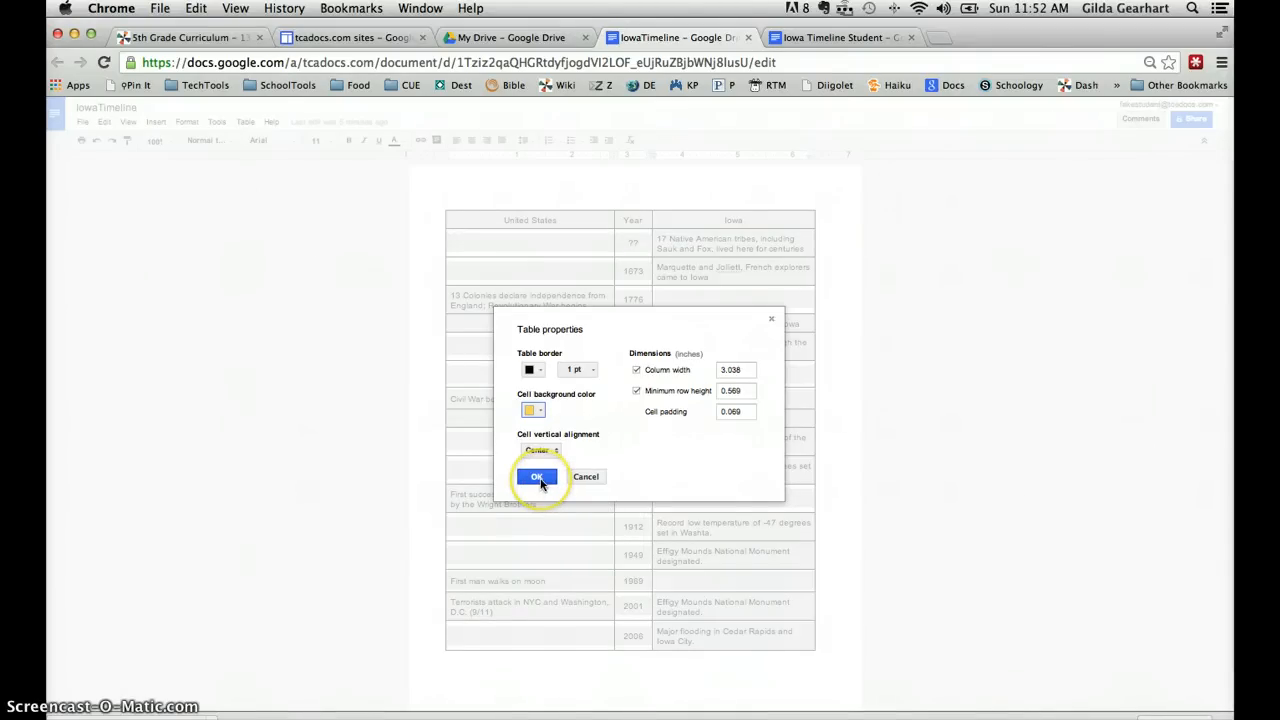
{"action": "left_click", "coordinate": [538, 476]}
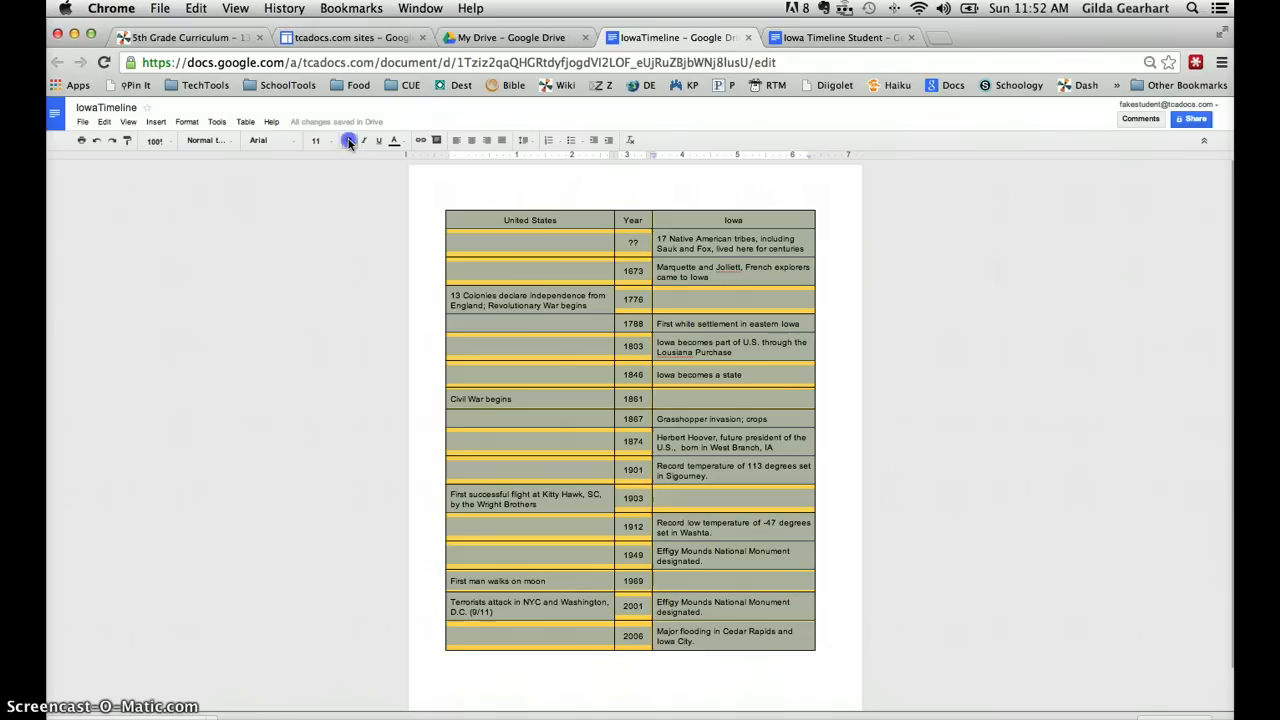
Step: Bold all the text in the IowaTimeline table
{"action": "left_click", "coordinate": [349, 140]}
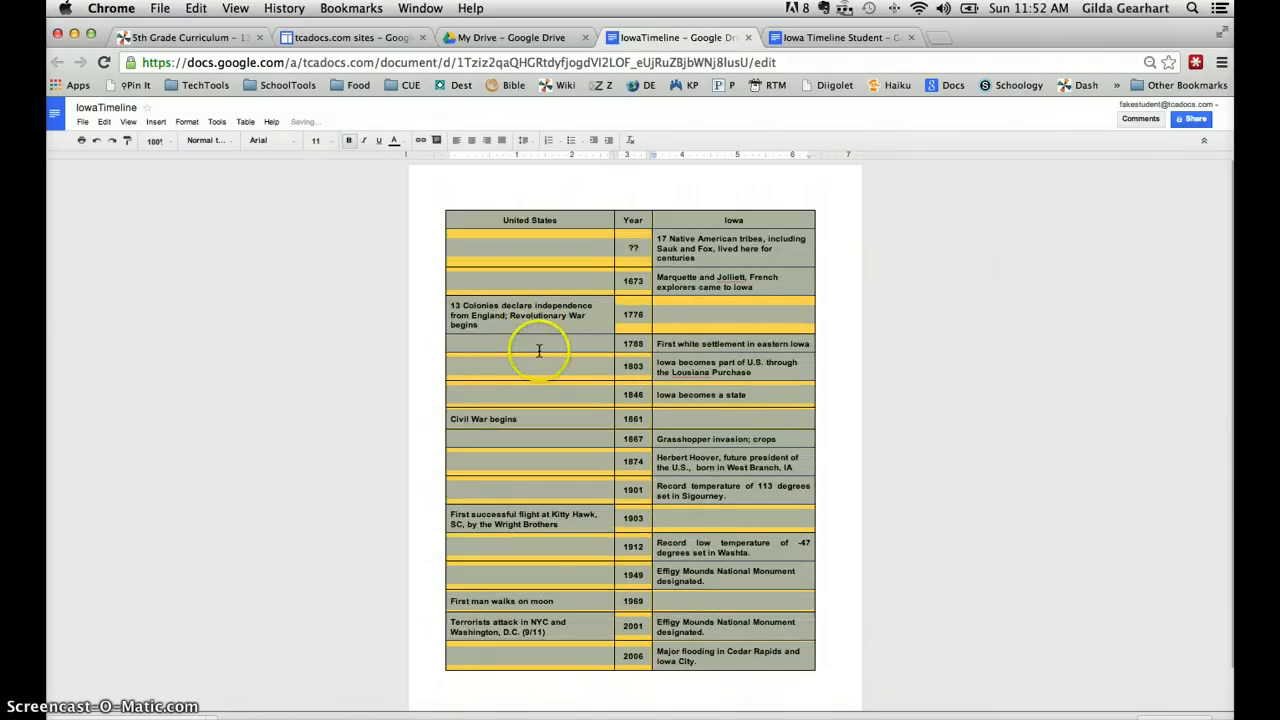
{"action": "left_click", "coordinate": [529, 343]}
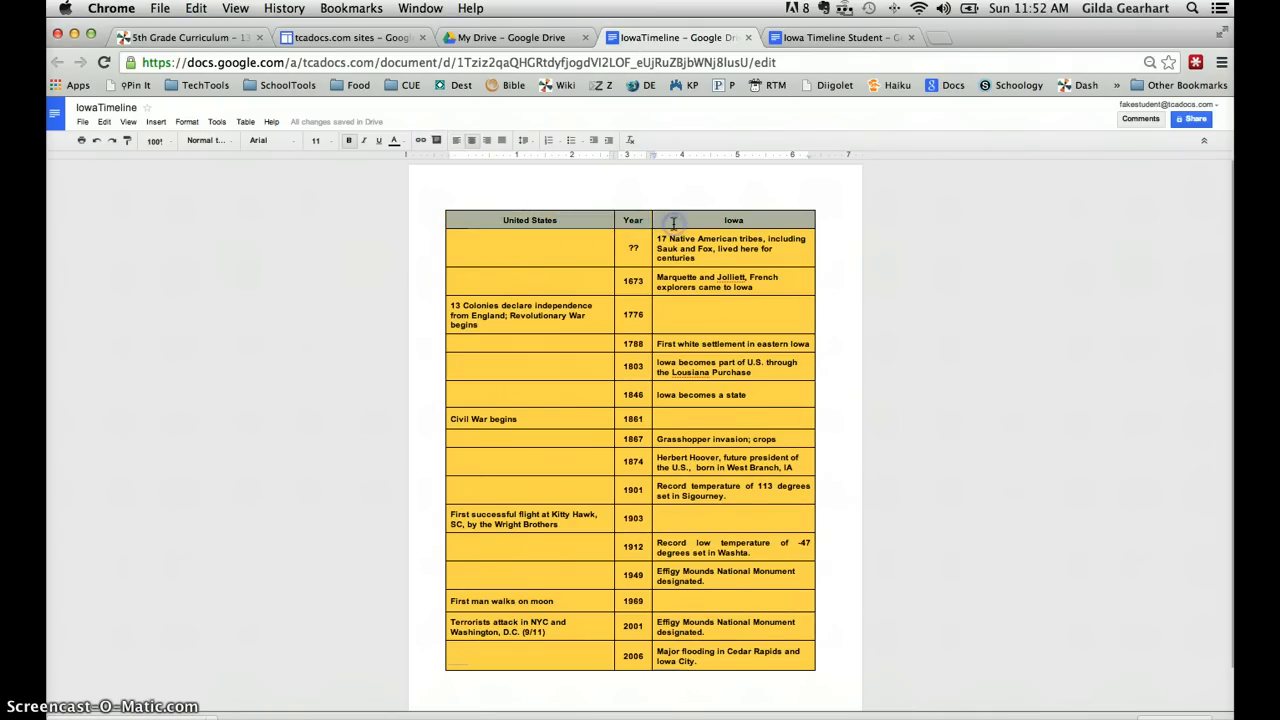
Step: Set the header row's cell background to a darker orange in Table properties
{"action": "left_click", "coordinate": [245, 121]}
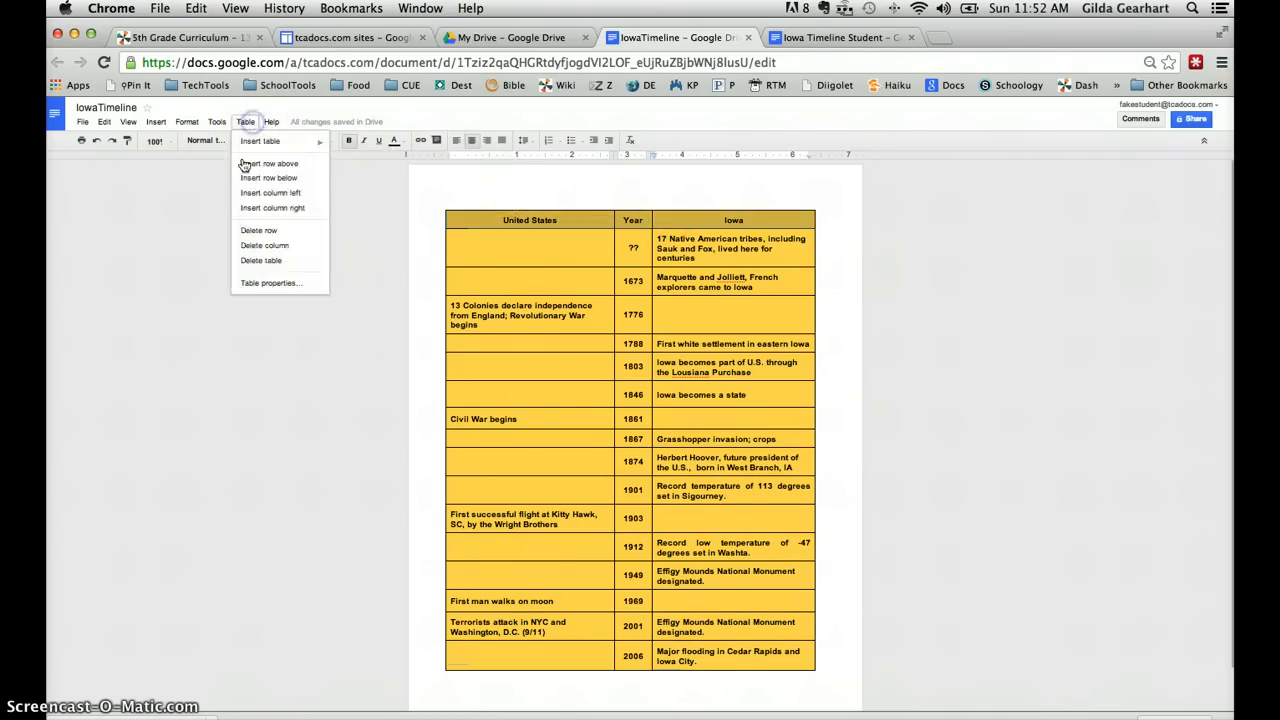
{"action": "left_click", "coordinate": [271, 283]}
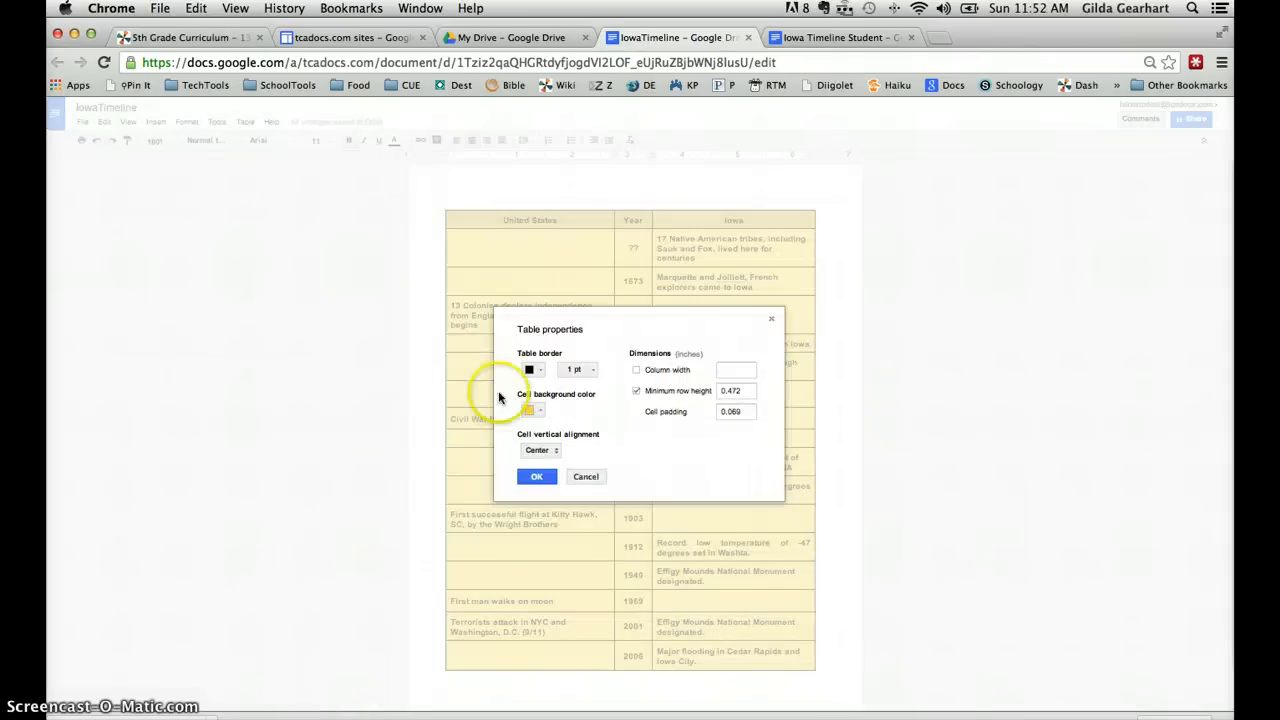
{"action": "left_click", "coordinate": [534, 410]}
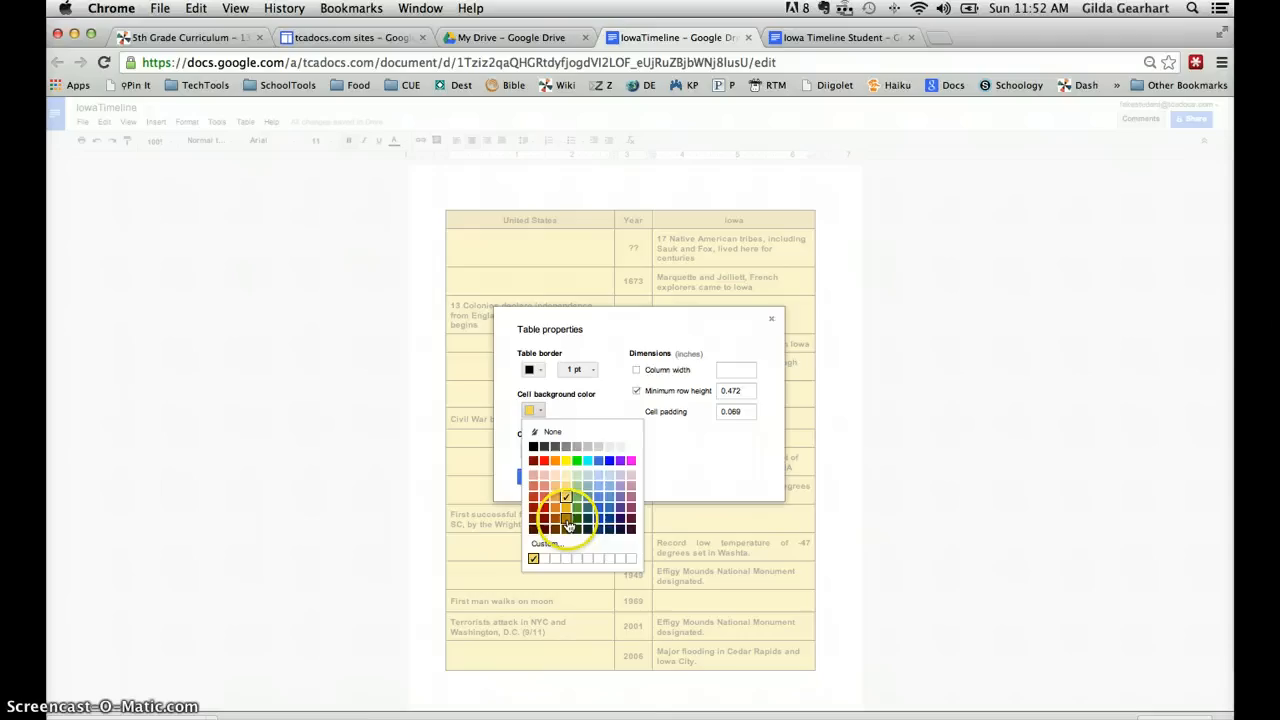
{"action": "left_click", "coordinate": [567, 525]}
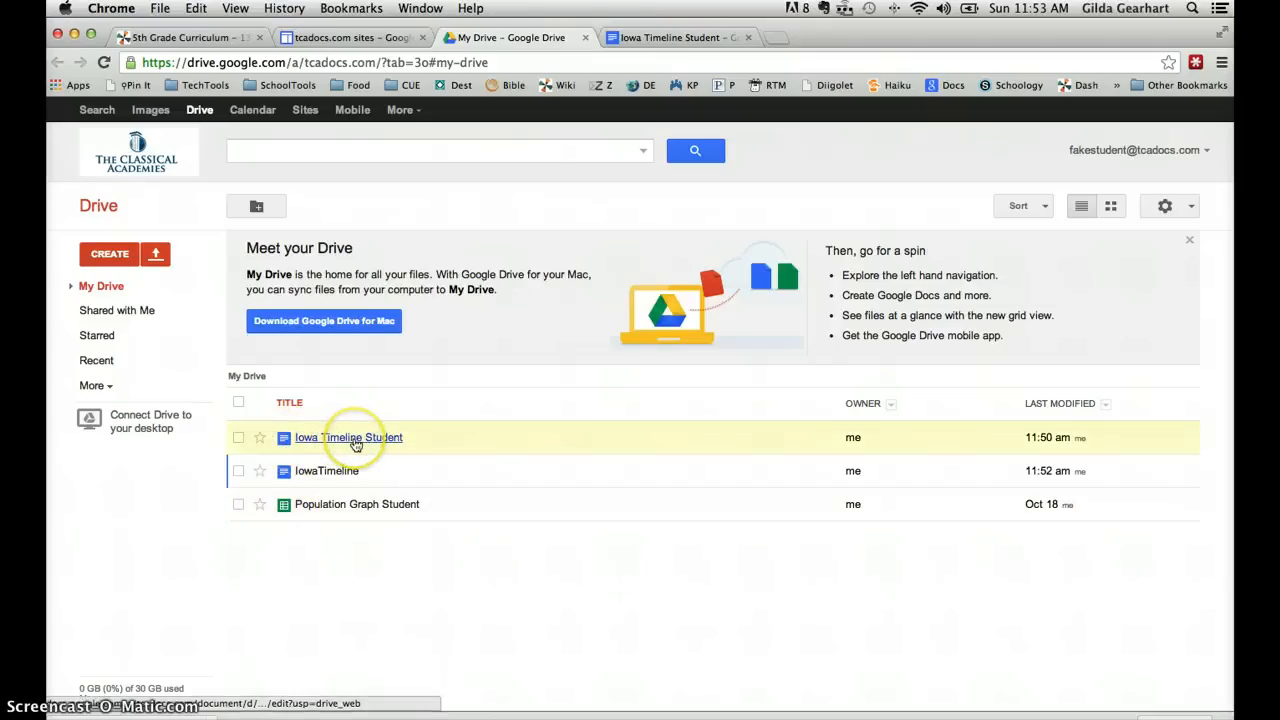
{"action": "mouse_move", "coordinate": [458, 370]}
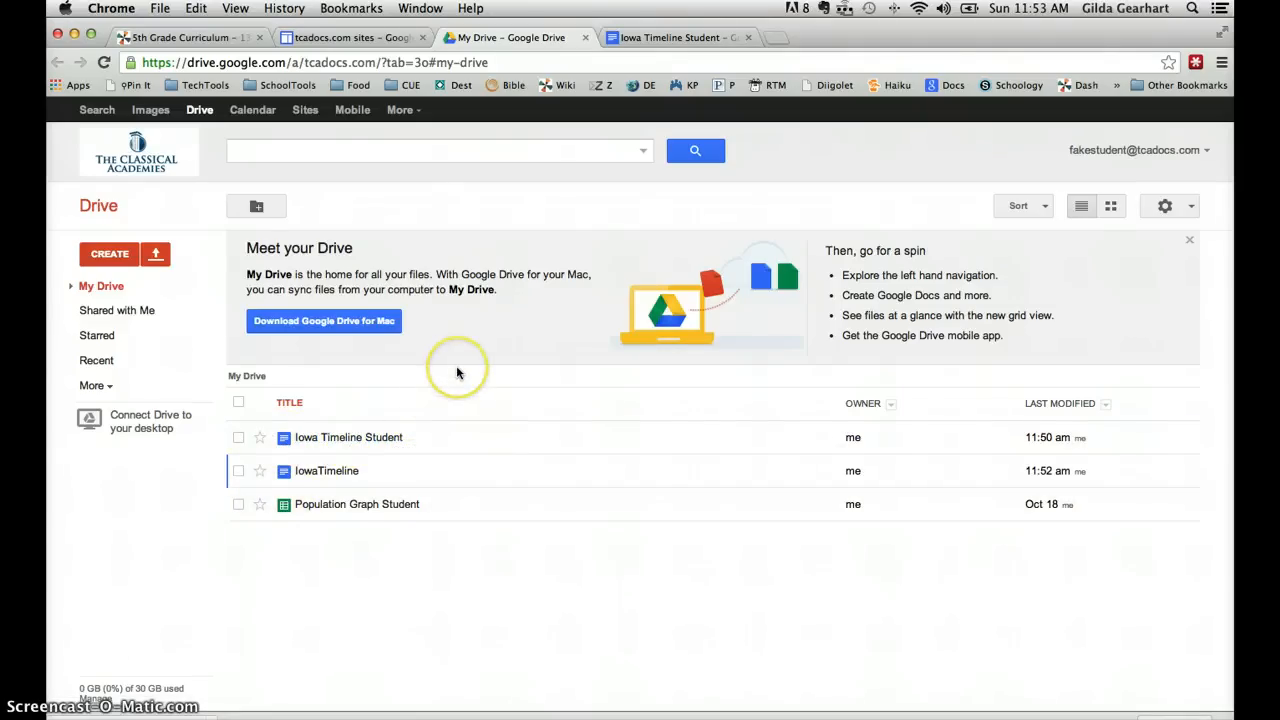